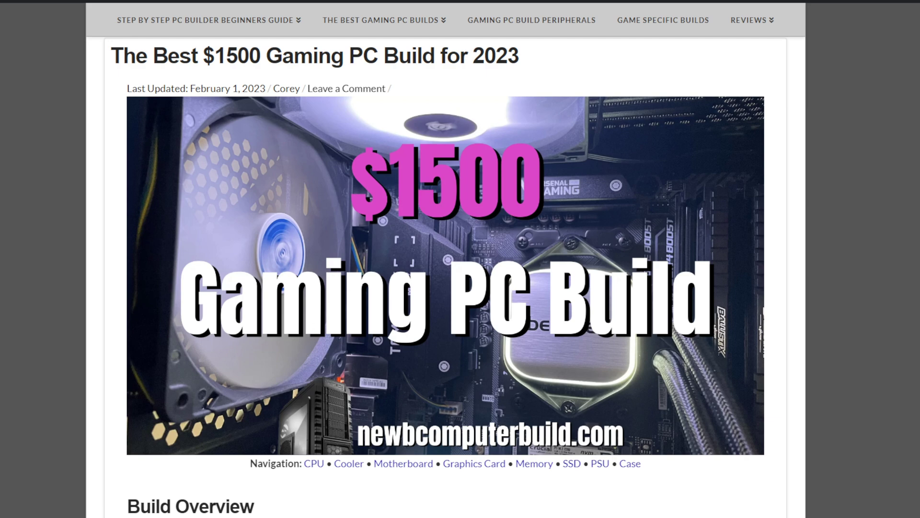
Step: Highlight the high-FPS 1080p performance line, then reach the Intel Core i5-13600KF CPU at $296.99
scroll(down, 3)
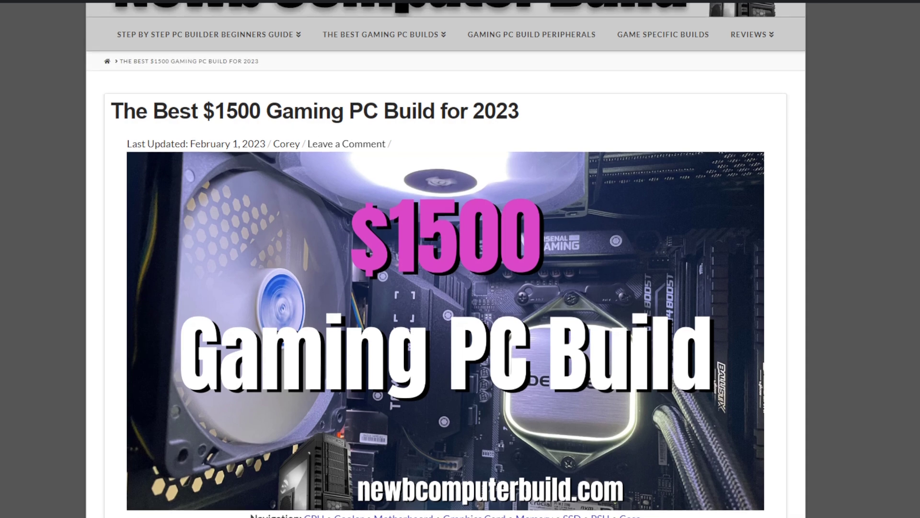
scroll(down, 3)
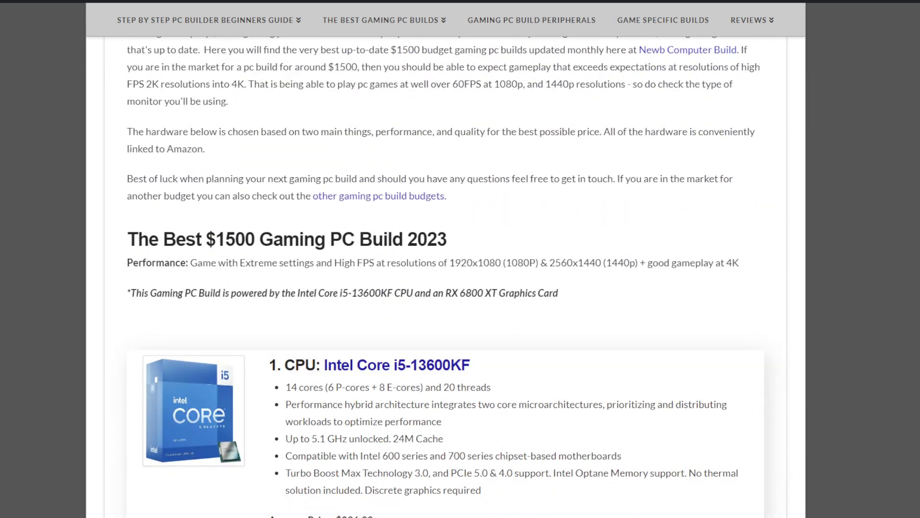
scroll(down, 3)
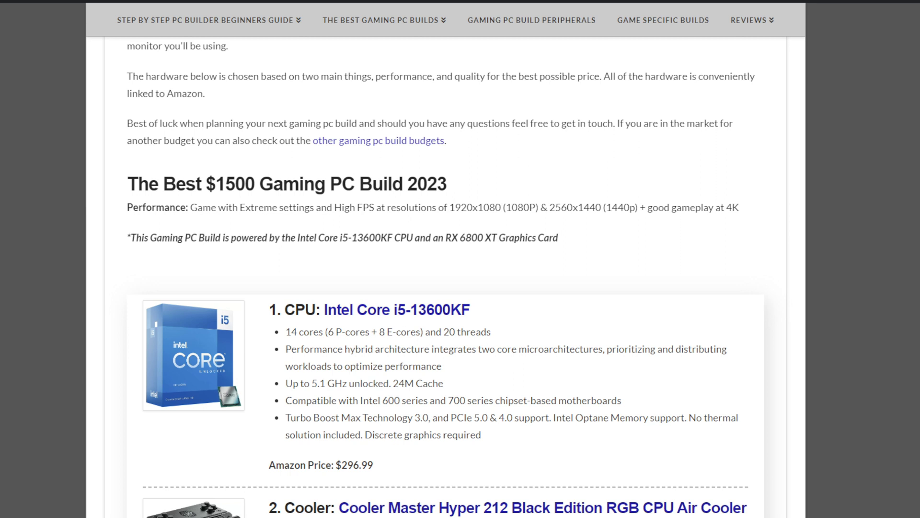
drag(305, 206, 554, 206)
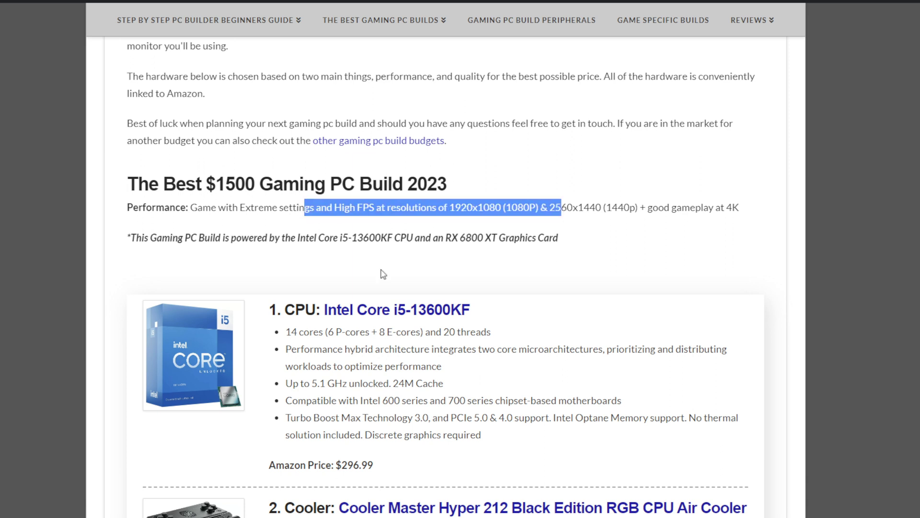
mouse_move(206, 263)
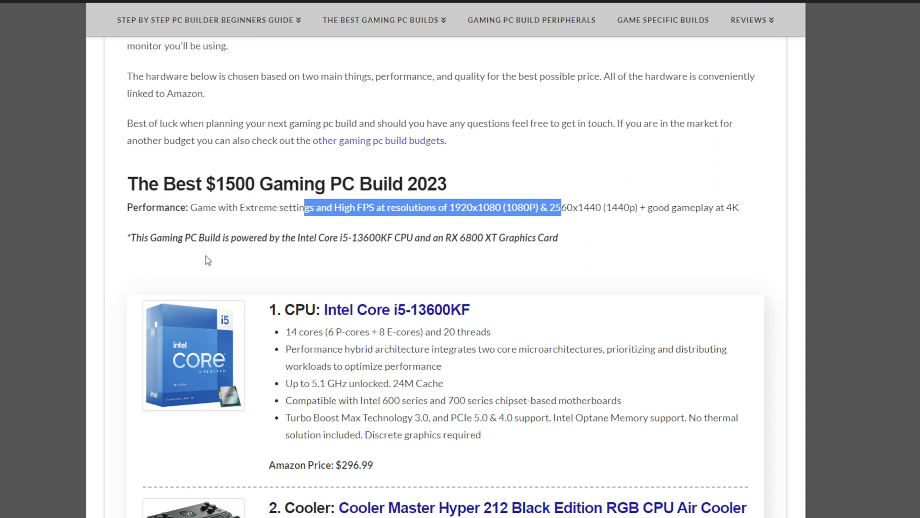
scroll(down, 3)
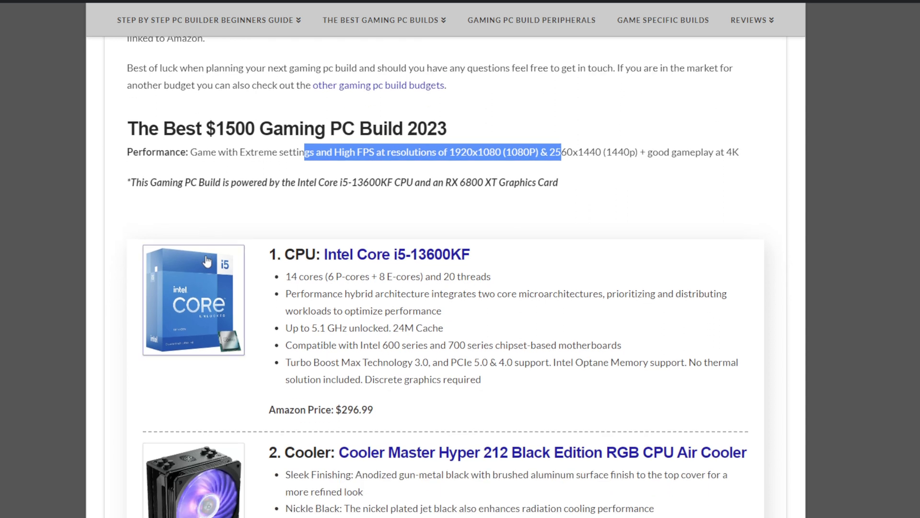
scroll(down, 3)
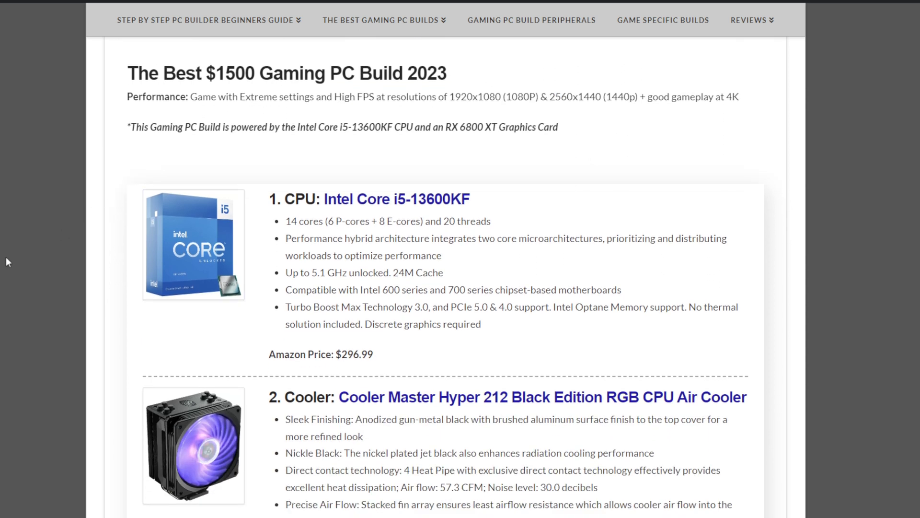
mouse_move(15, 254)
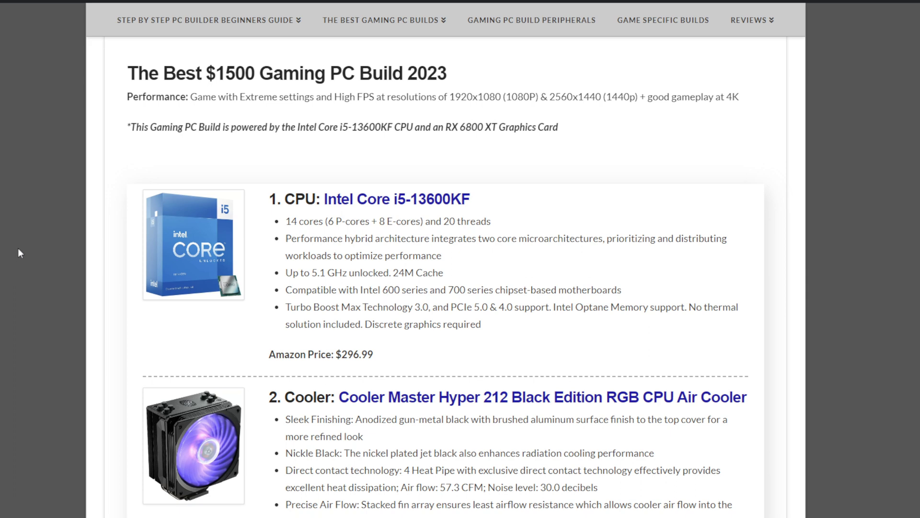
mouse_move(95, 245)
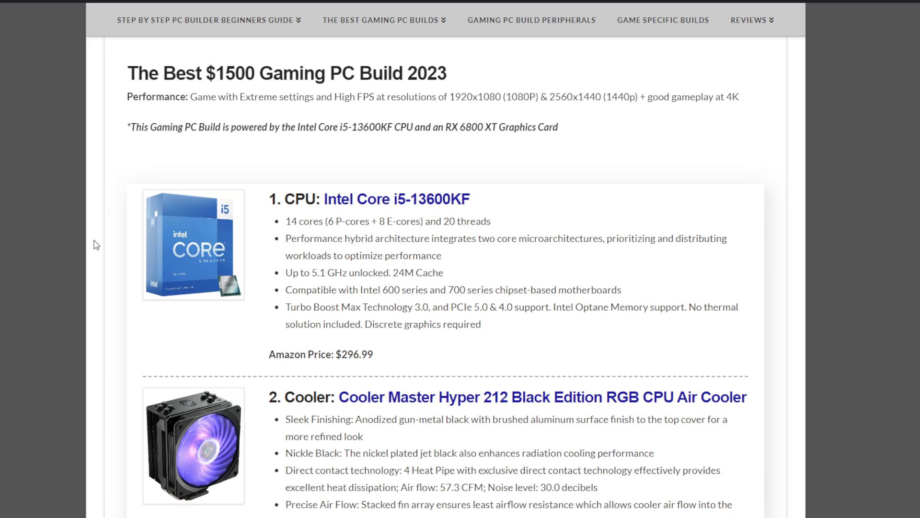
mouse_move(406, 248)
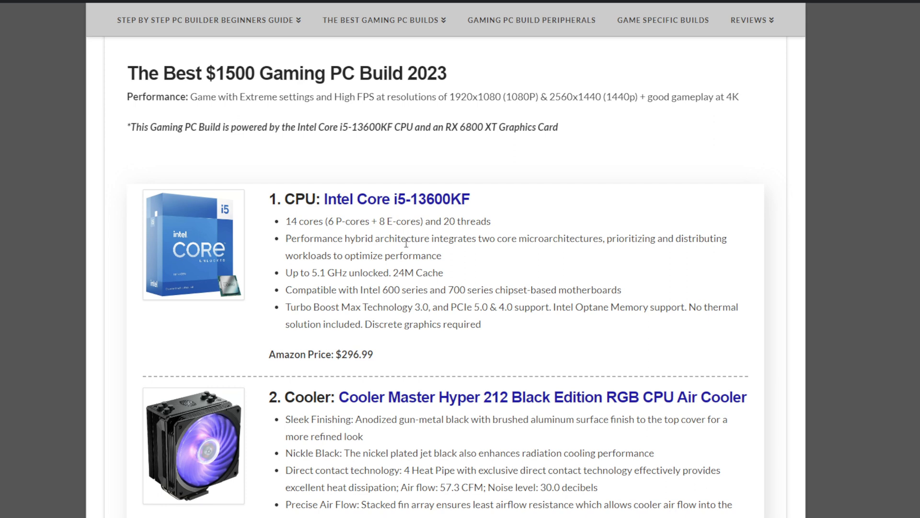
mouse_move(554, 237)
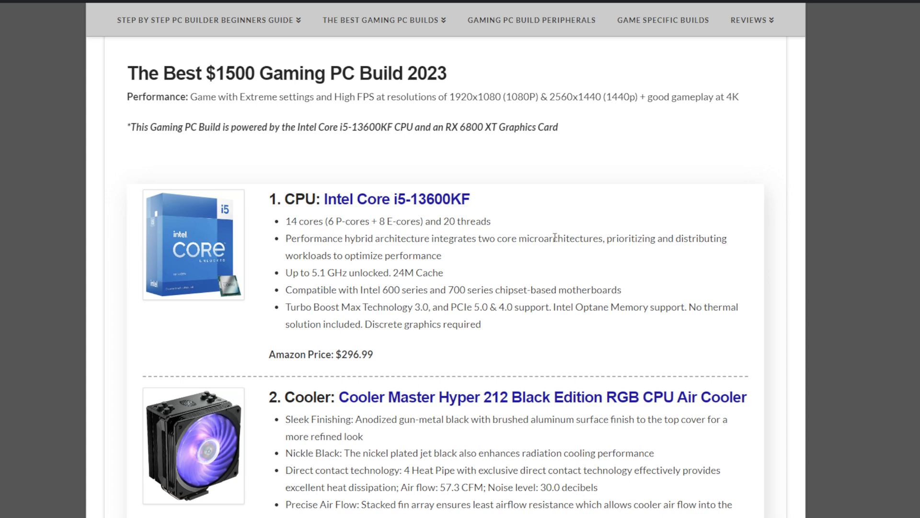
mouse_move(473, 237)
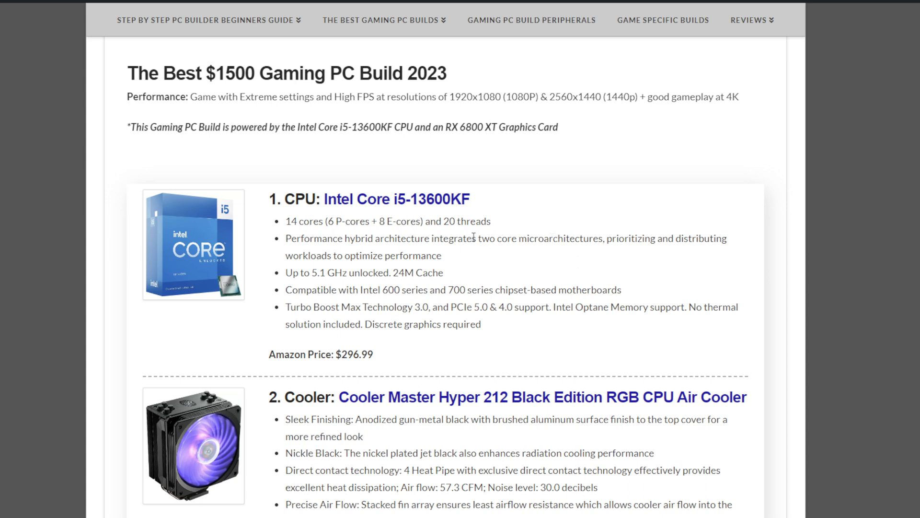
mouse_move(498, 236)
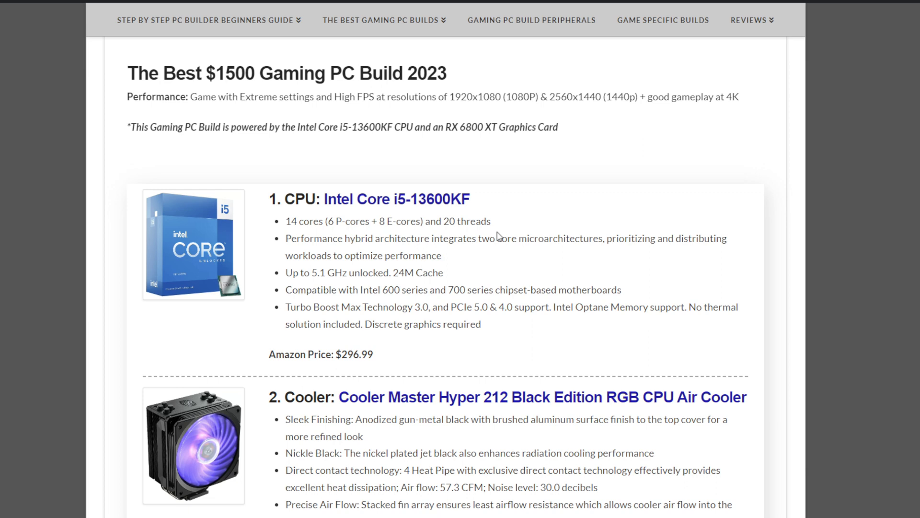
mouse_move(495, 232)
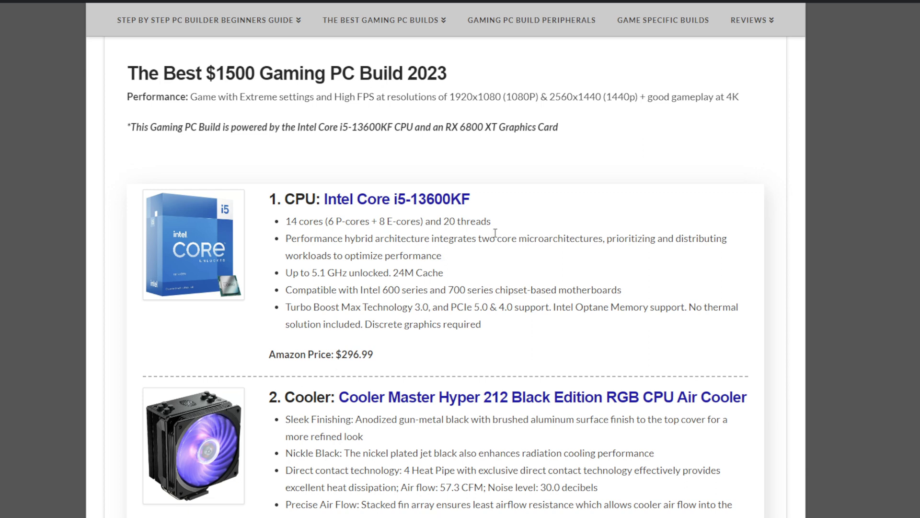
mouse_move(132, 302)
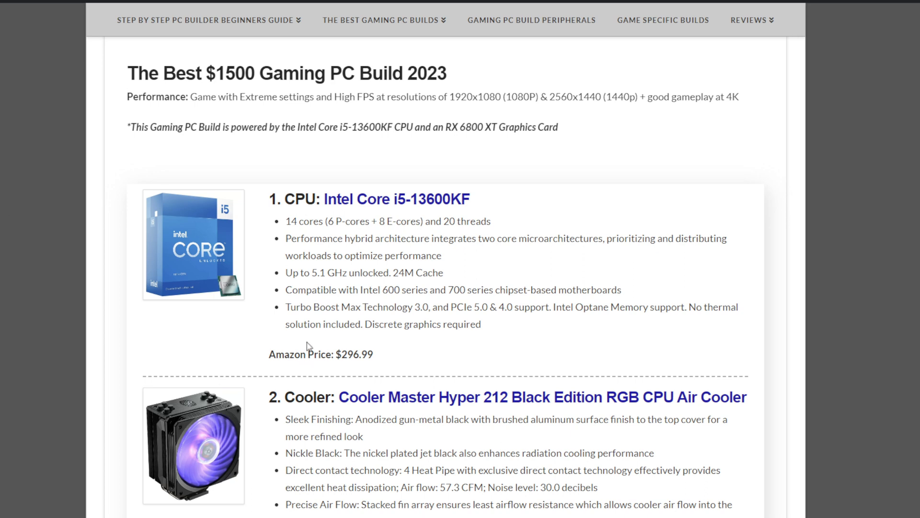
mouse_move(253, 261)
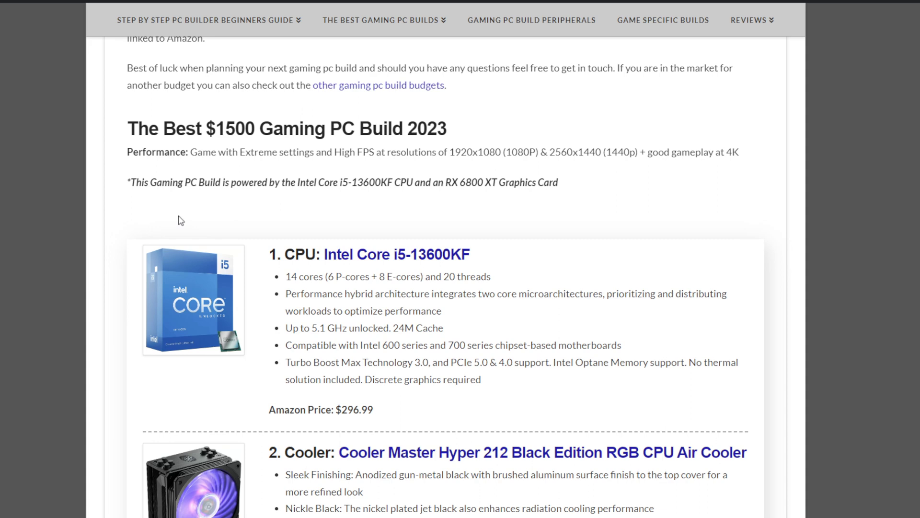
scroll(down, 3)
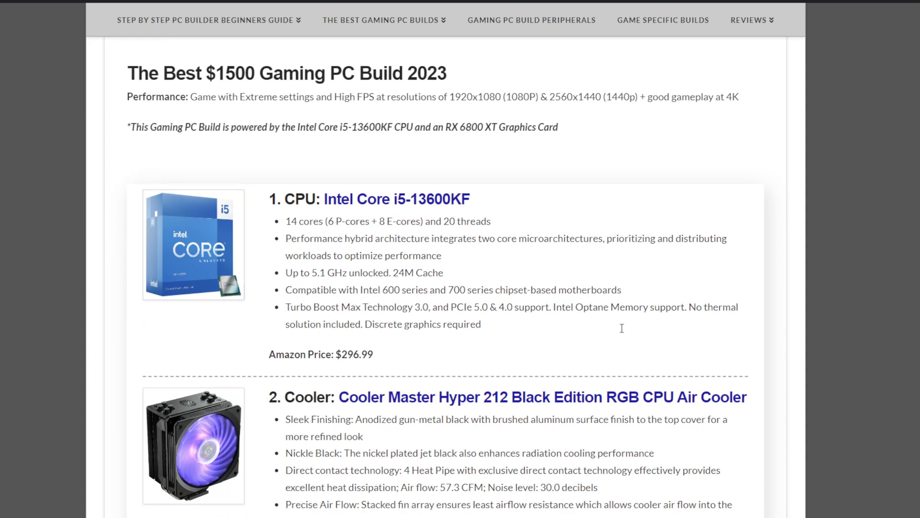
mouse_move(179, 321)
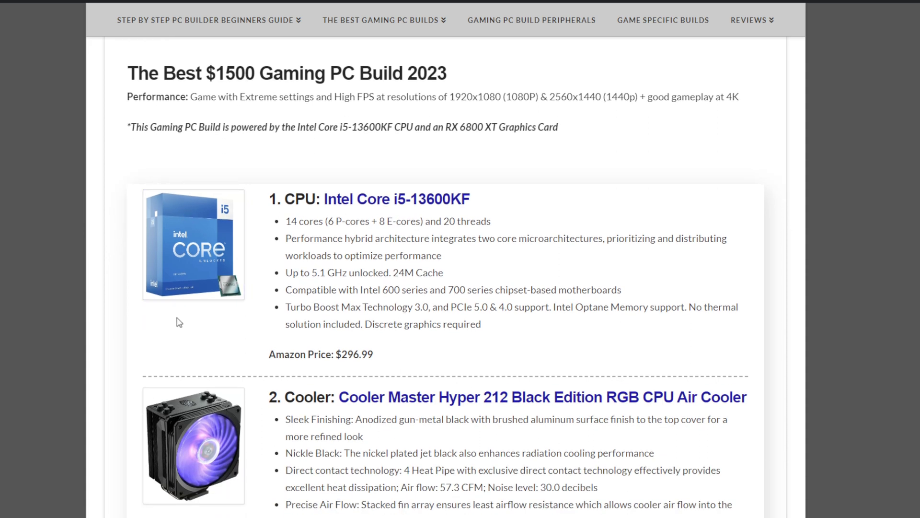
mouse_move(497, 271)
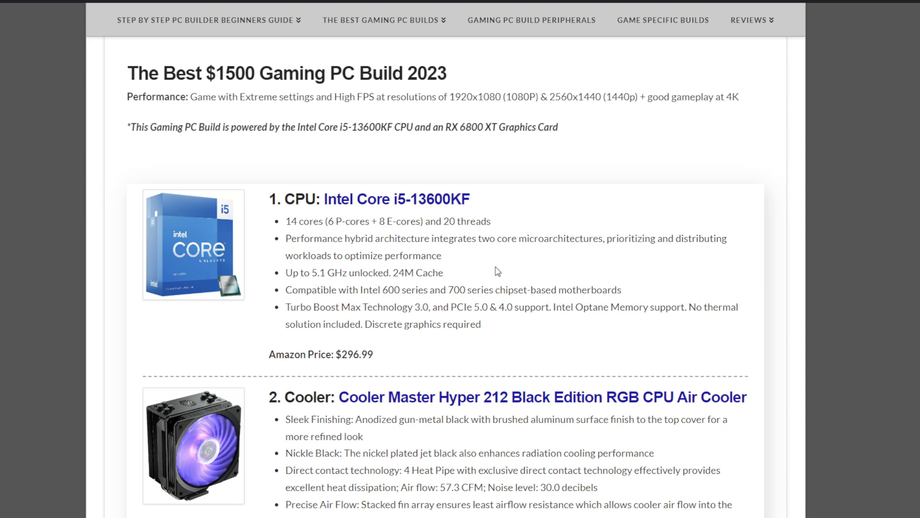
mouse_move(86, 217)
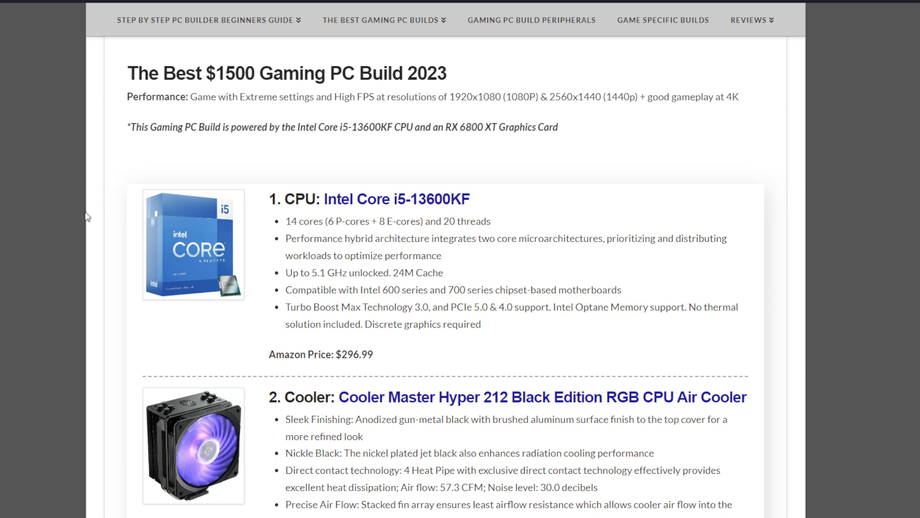
mouse_move(98, 216)
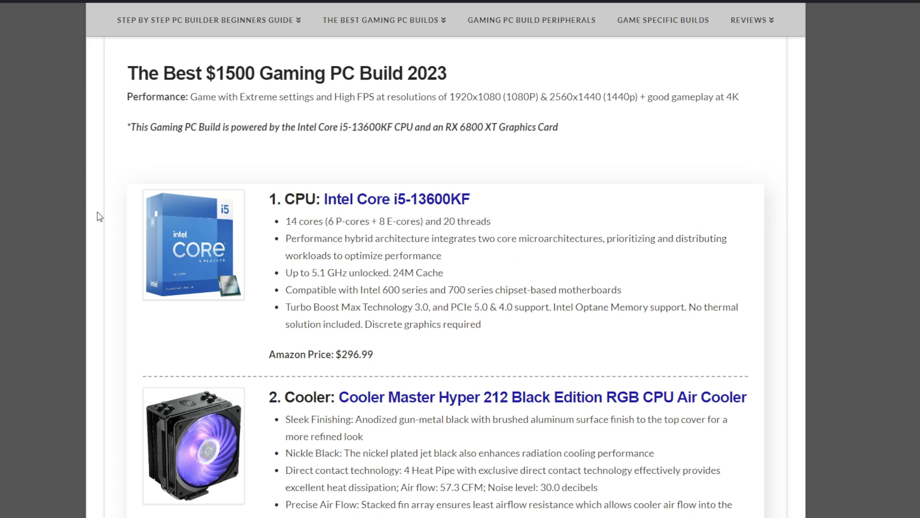
mouse_move(19, 276)
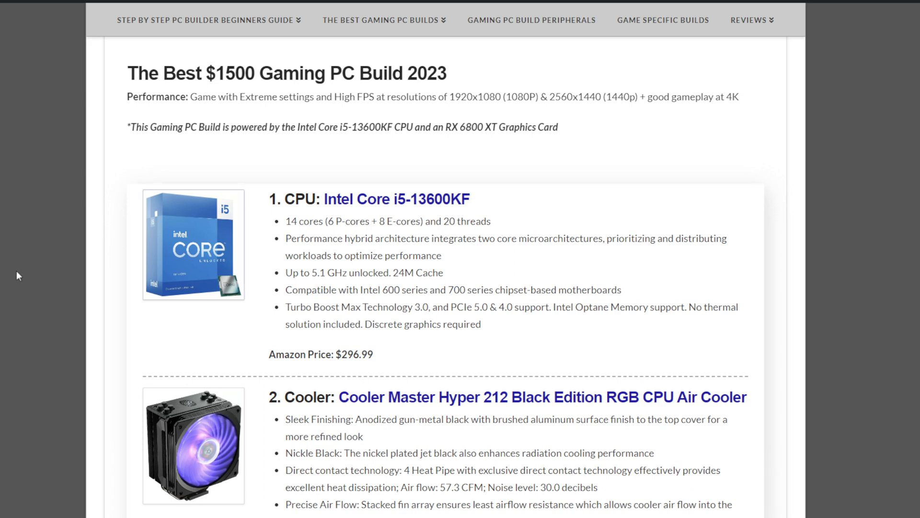
mouse_move(25, 266)
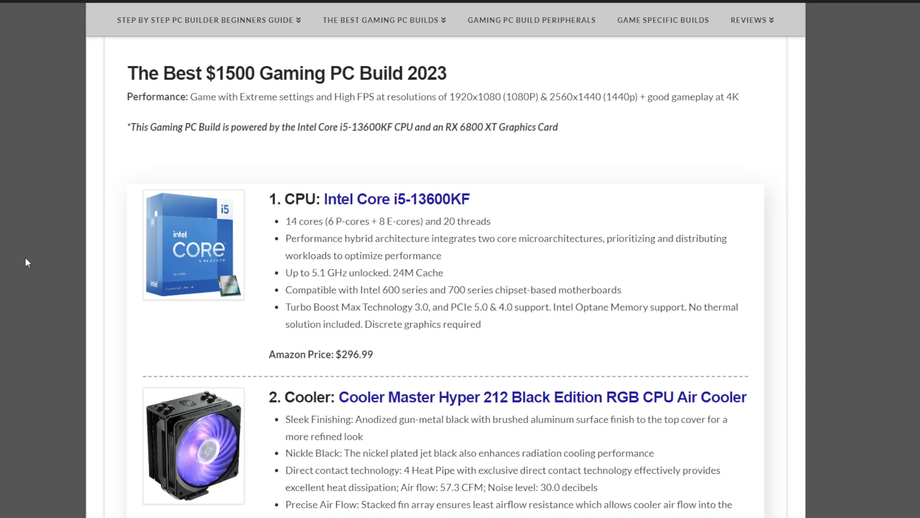
Step: Scroll to the '2. Cooler' entry showing the Cooler Master Hyper 212 at $57.45
scroll(down, 3)
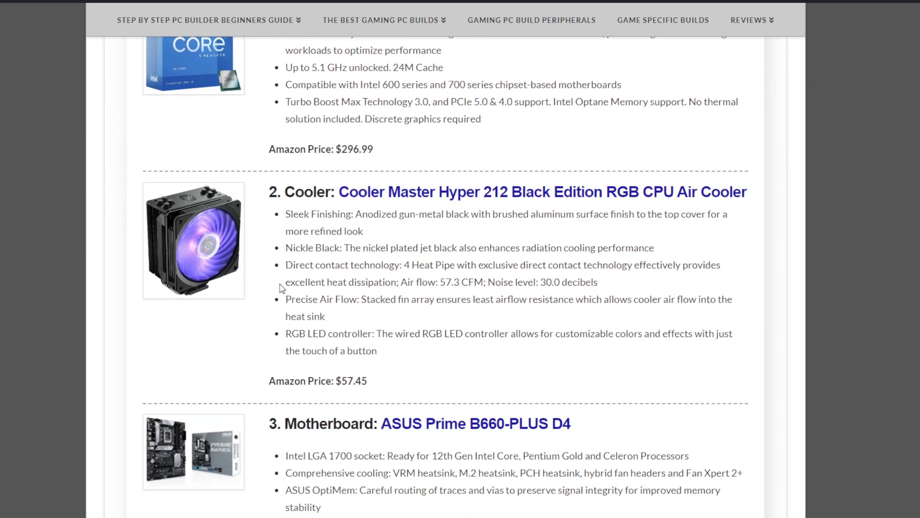
scroll(down, 3)
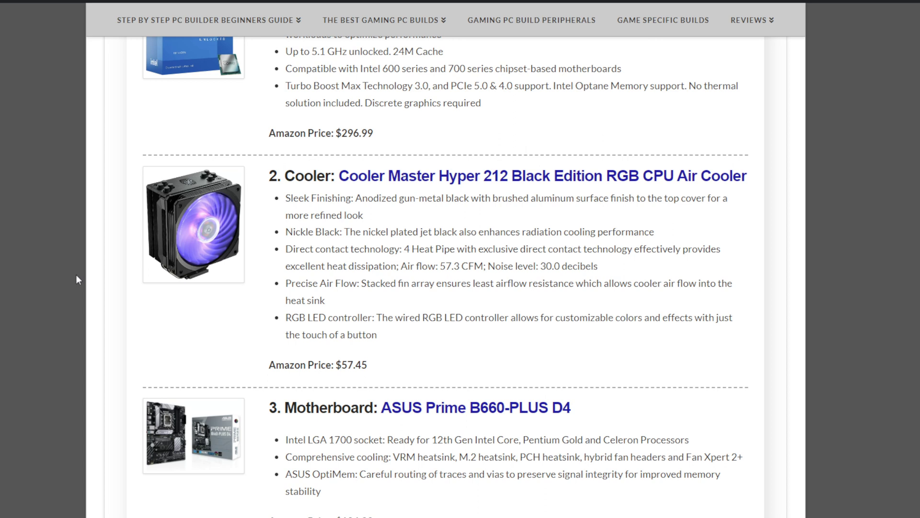
mouse_move(201, 314)
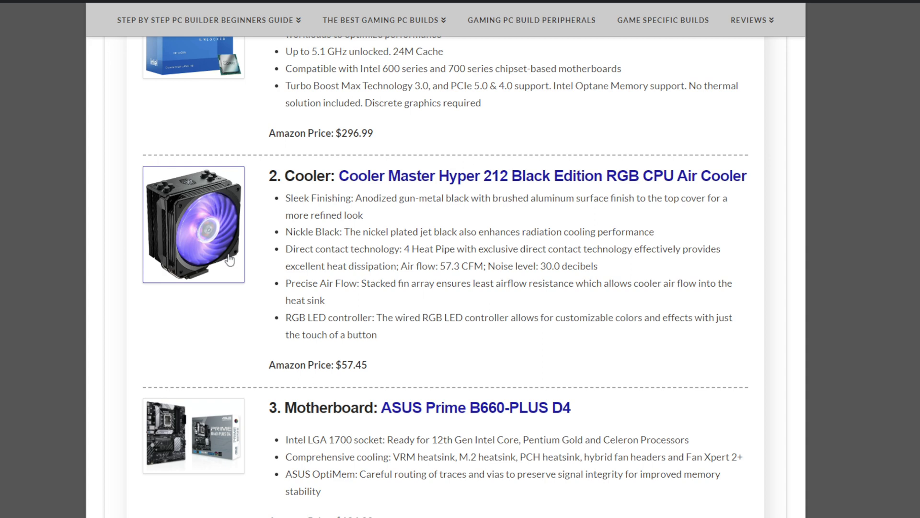
mouse_move(301, 253)
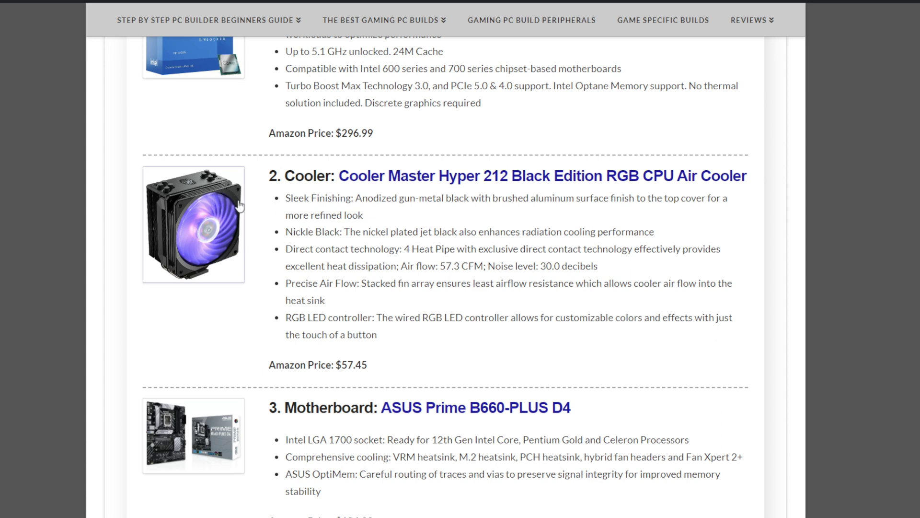
mouse_move(55, 288)
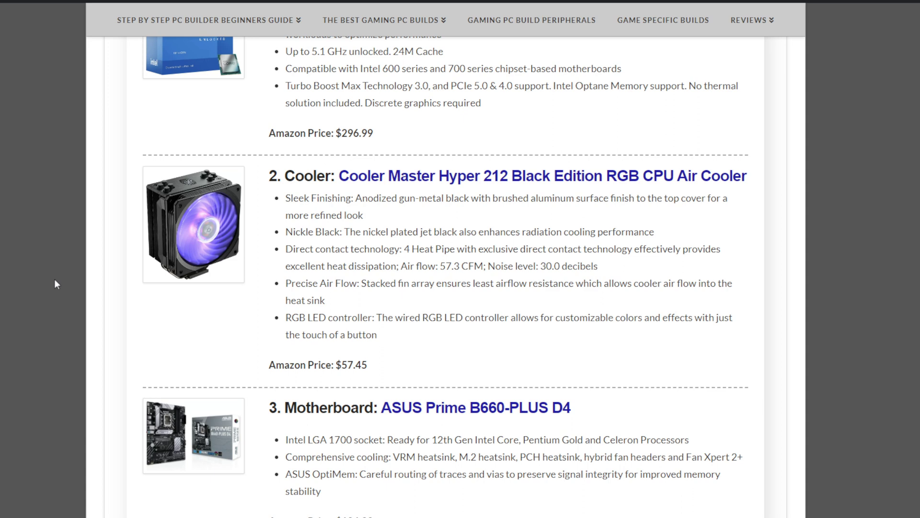
mouse_move(382, 257)
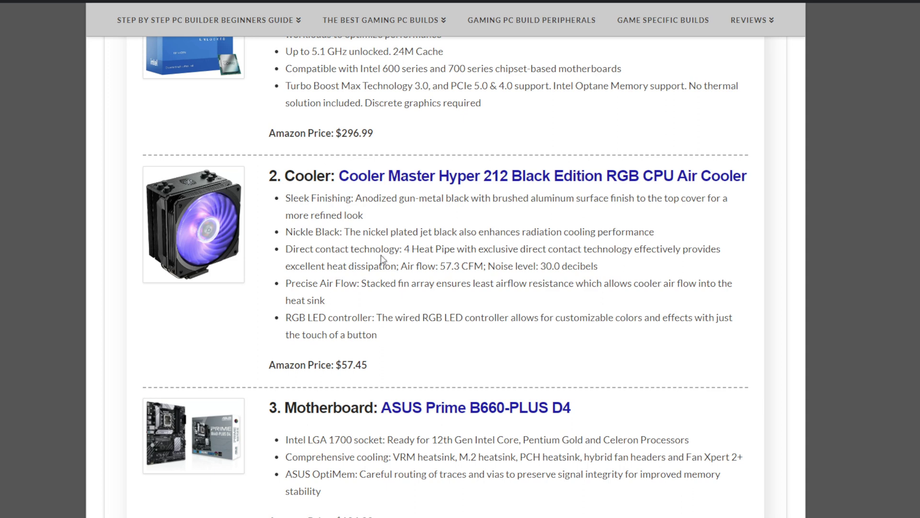
Step: Pass the $124.99 ASUS motherboard and highlight the XFX RX 6800 XT's $599.99 price
scroll(down, 3)
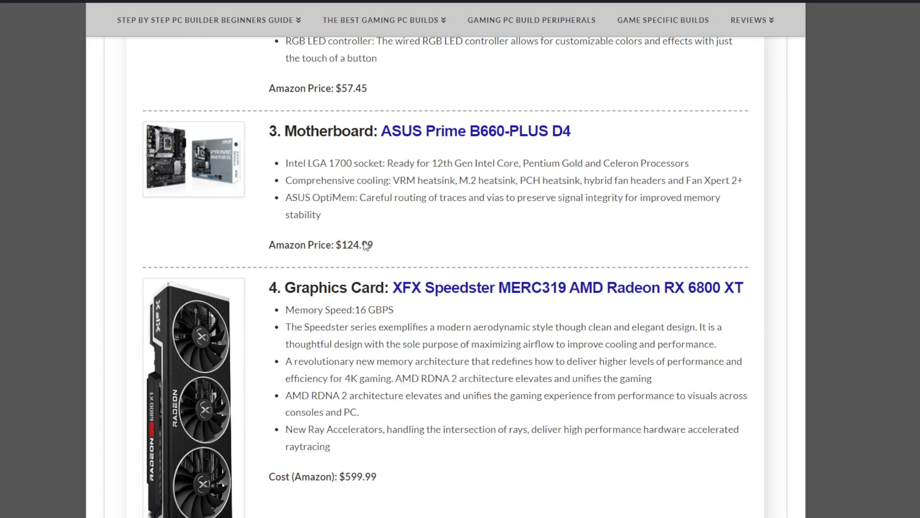
mouse_move(78, 223)
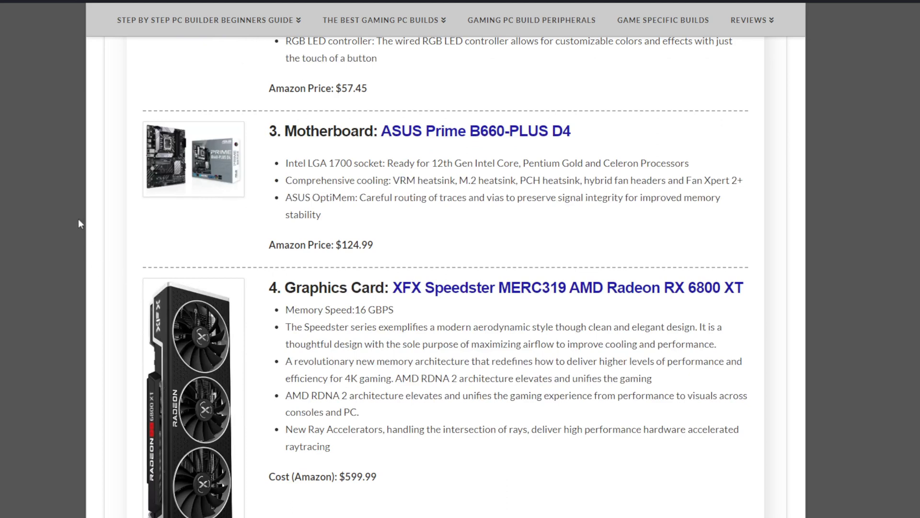
mouse_move(135, 251)
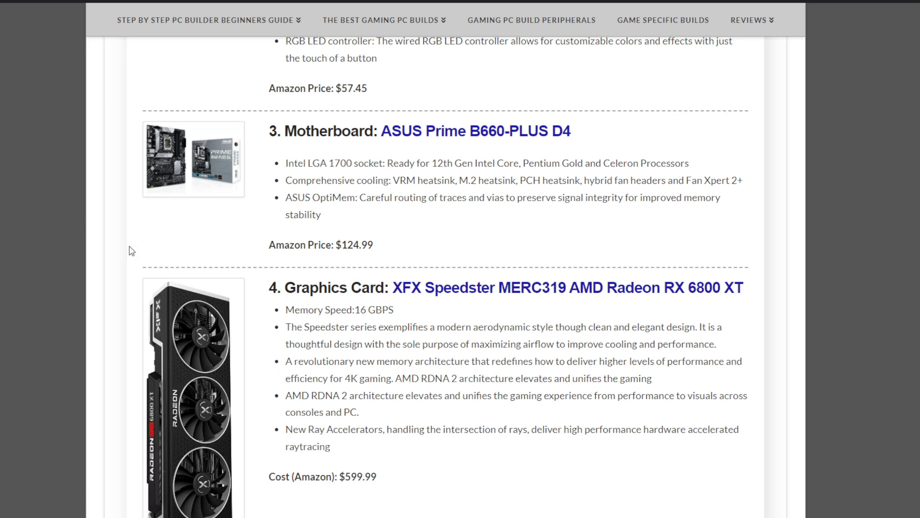
mouse_move(445, 235)
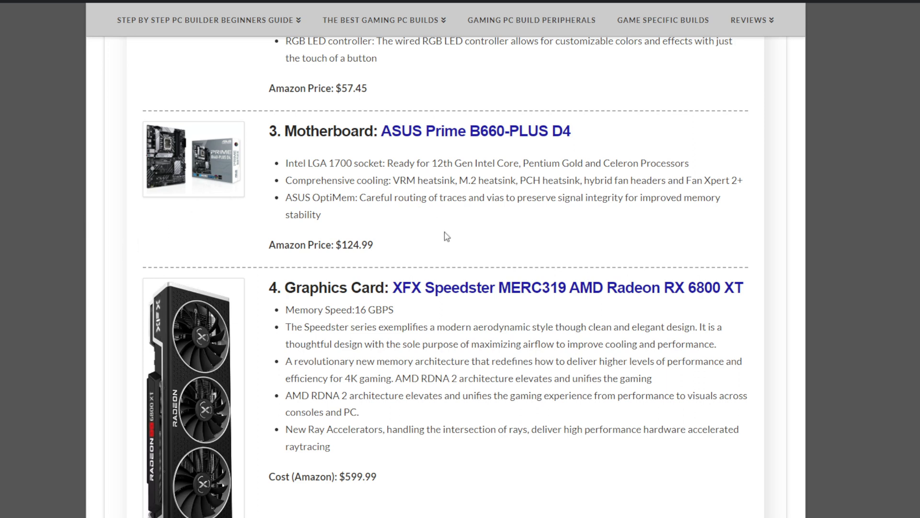
mouse_move(438, 232)
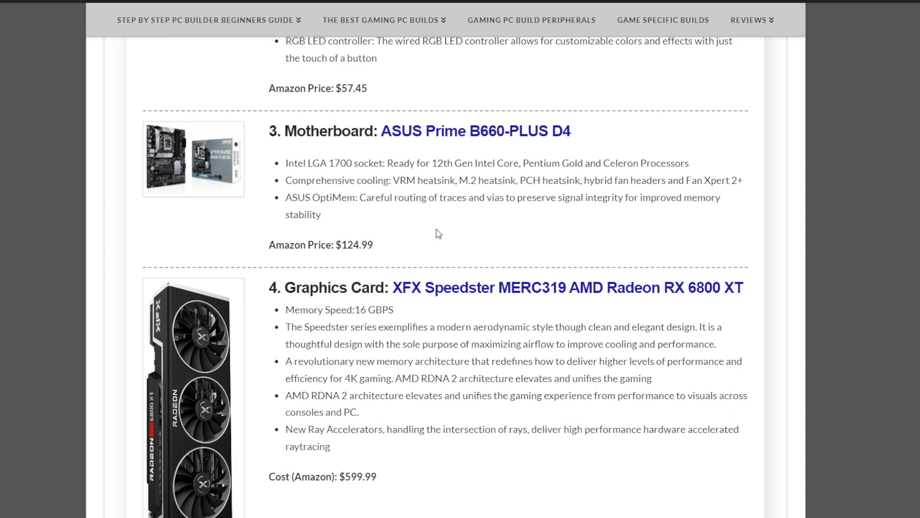
scroll(down, 3)
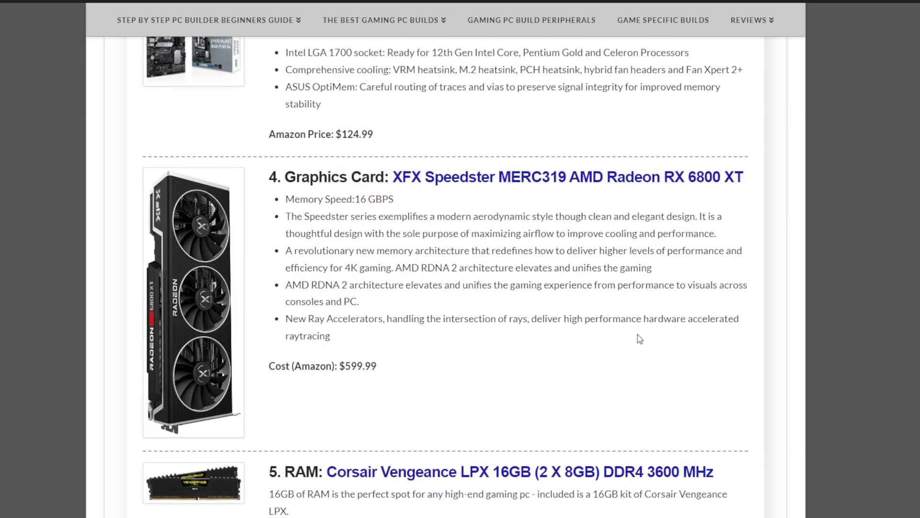
mouse_move(502, 332)
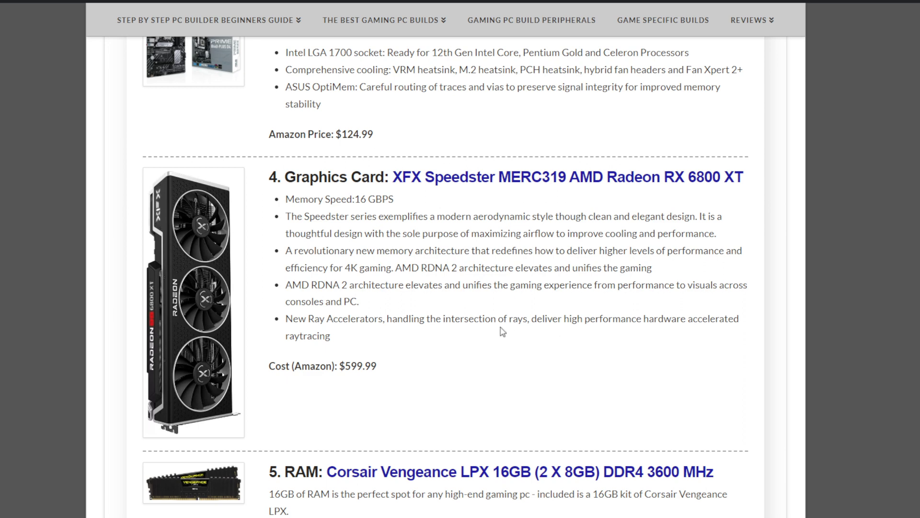
mouse_move(501, 319)
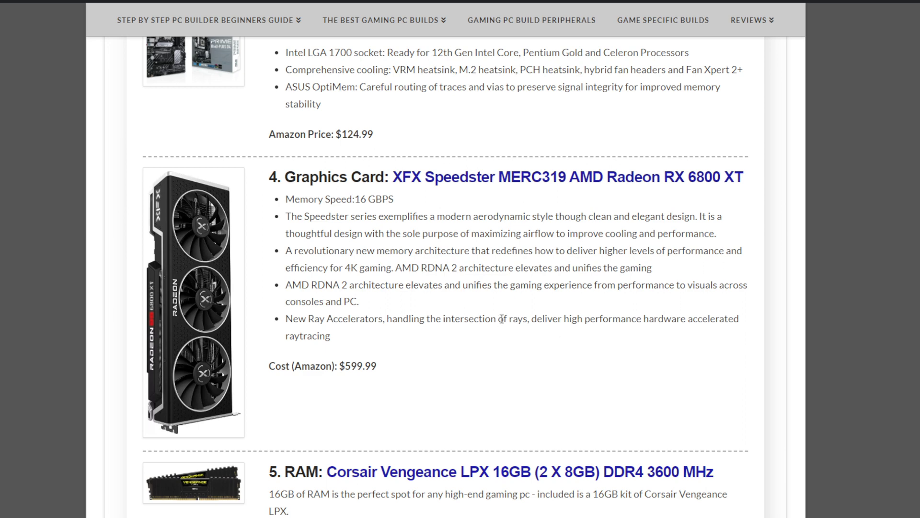
mouse_move(311, 374)
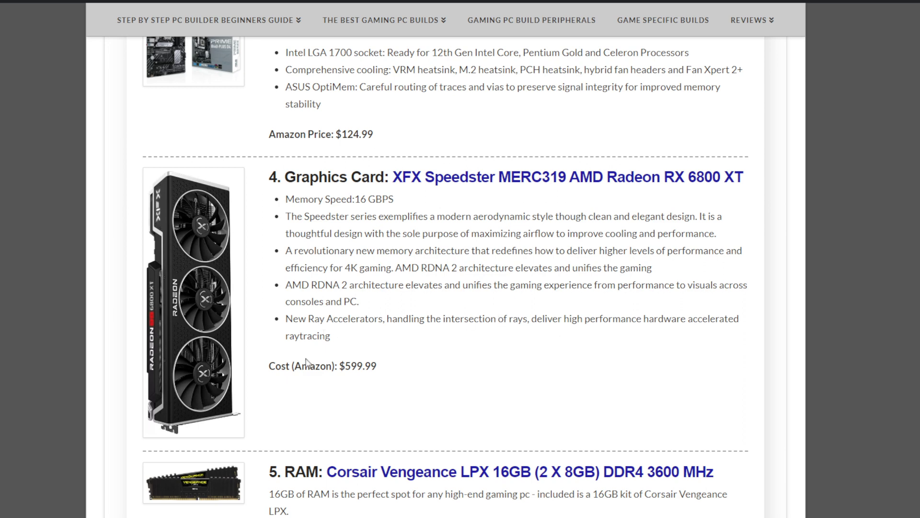
drag(309, 365, 373, 365)
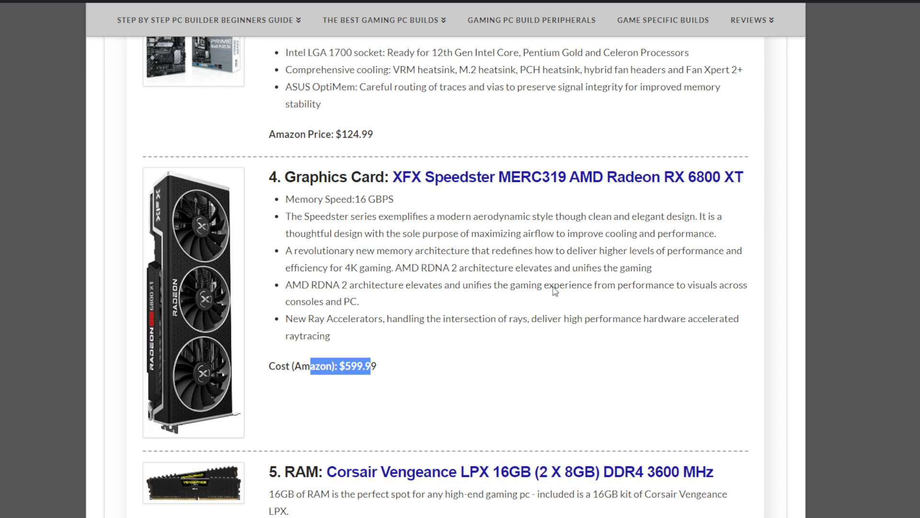
mouse_move(287, 281)
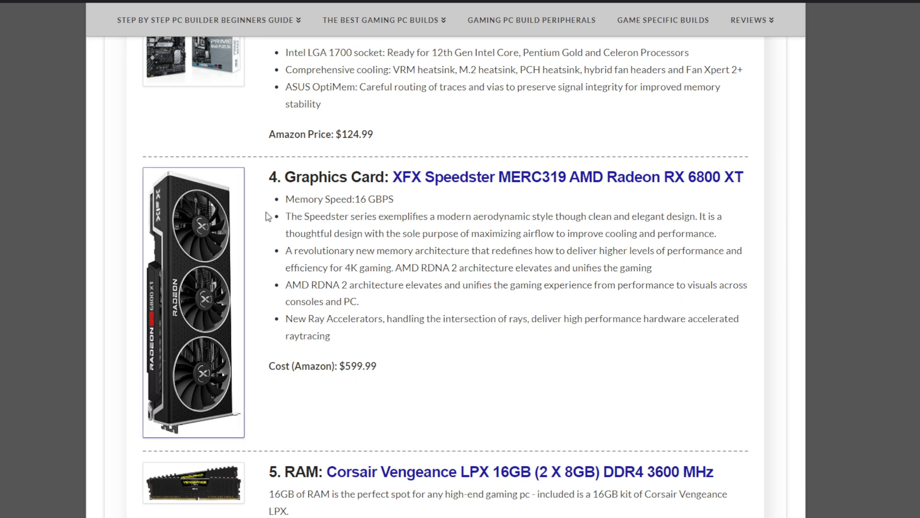
Step: Pass the RAM and SSD, highlight the Corsair RM850x's $149.99 price, and reach the Corsair 4000D case
scroll(down, 3)
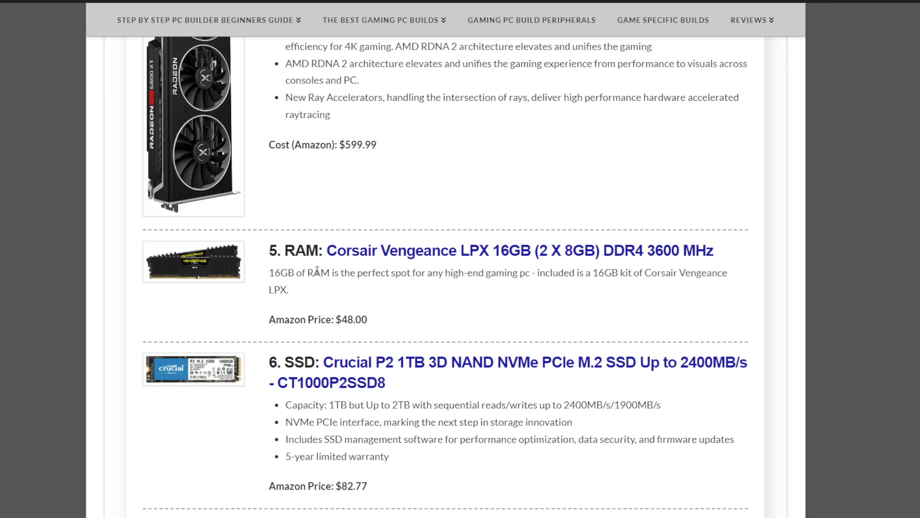
mouse_move(263, 296)
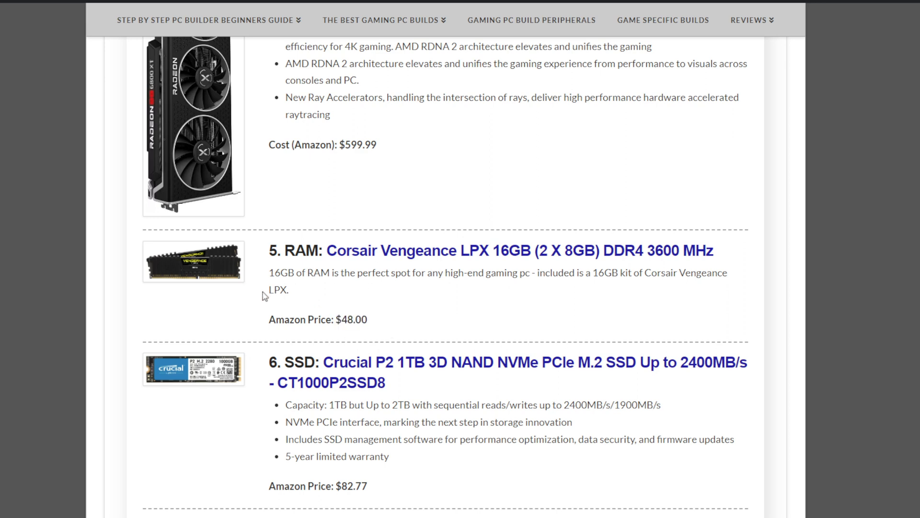
scroll(down, 3)
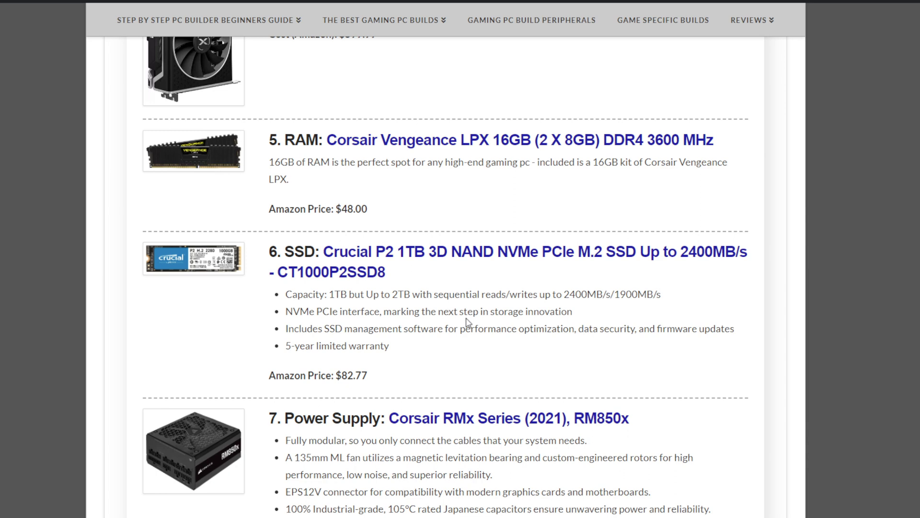
mouse_move(466, 309)
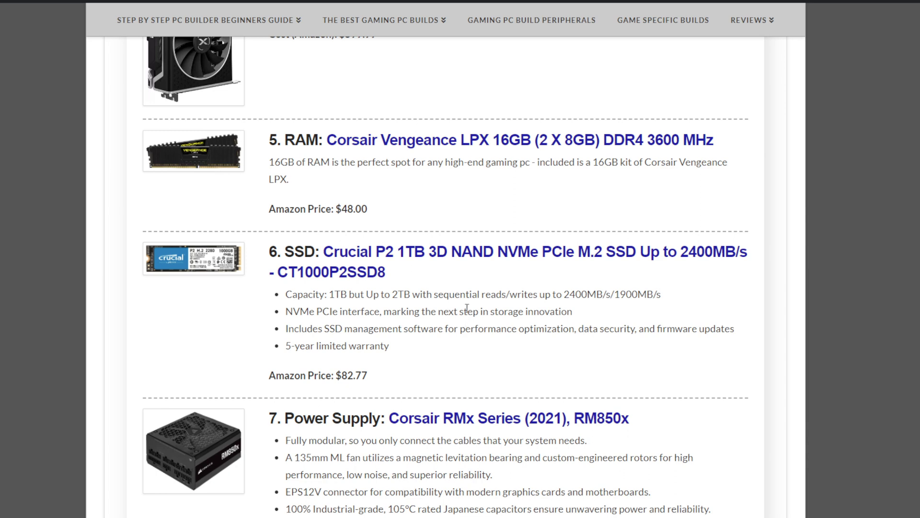
scroll(down, 3)
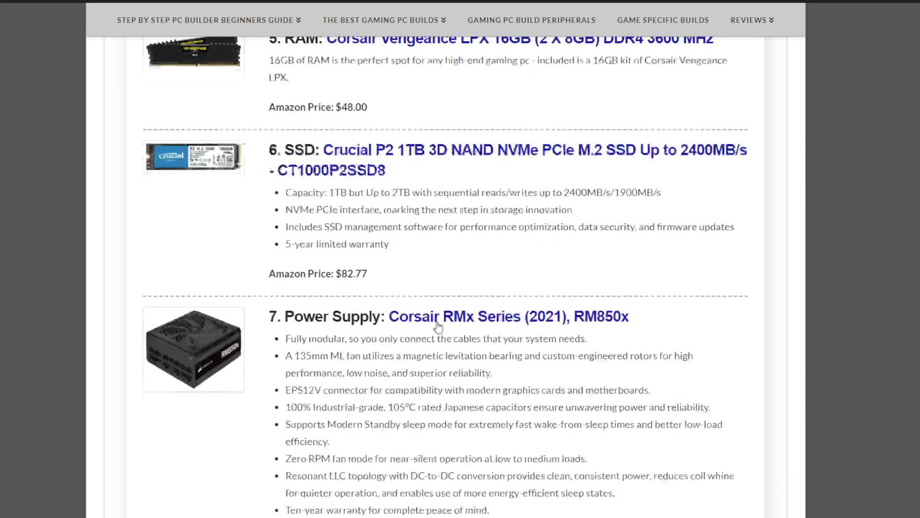
scroll(down, 3)
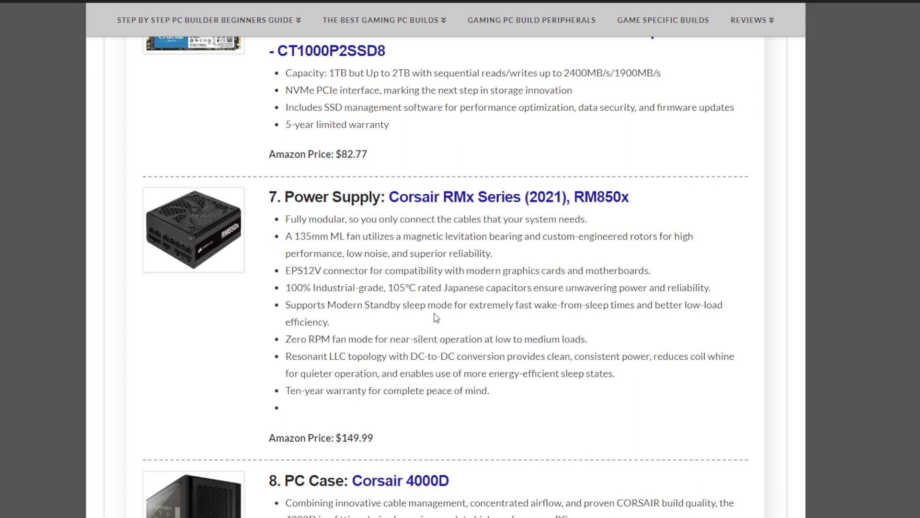
mouse_move(434, 303)
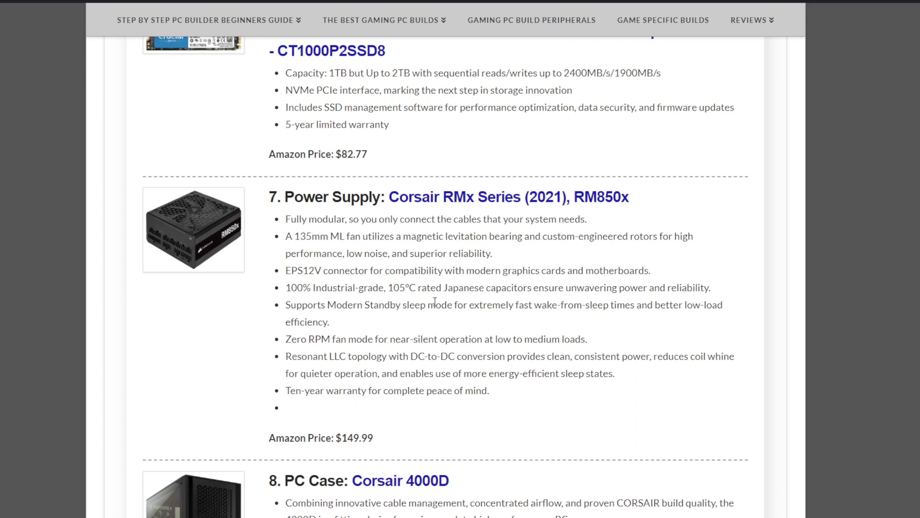
double_click(338, 438)
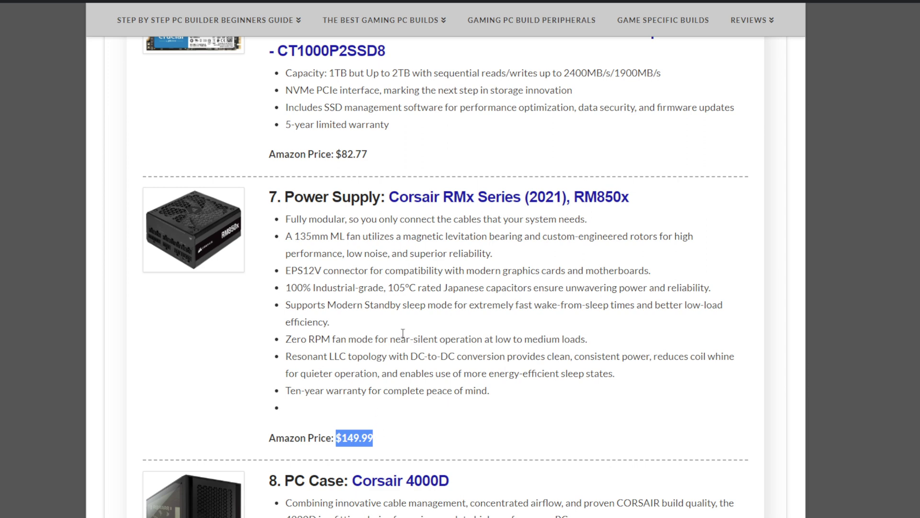
mouse_move(400, 325)
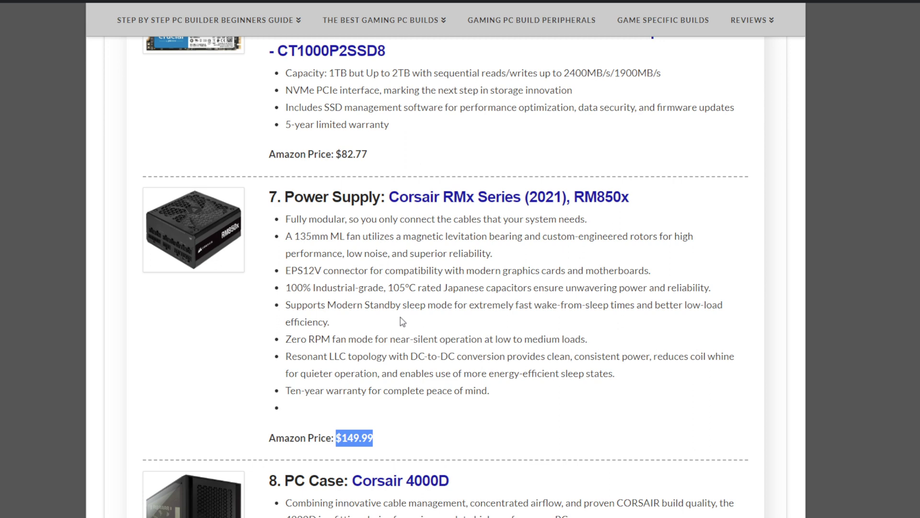
mouse_move(381, 329)
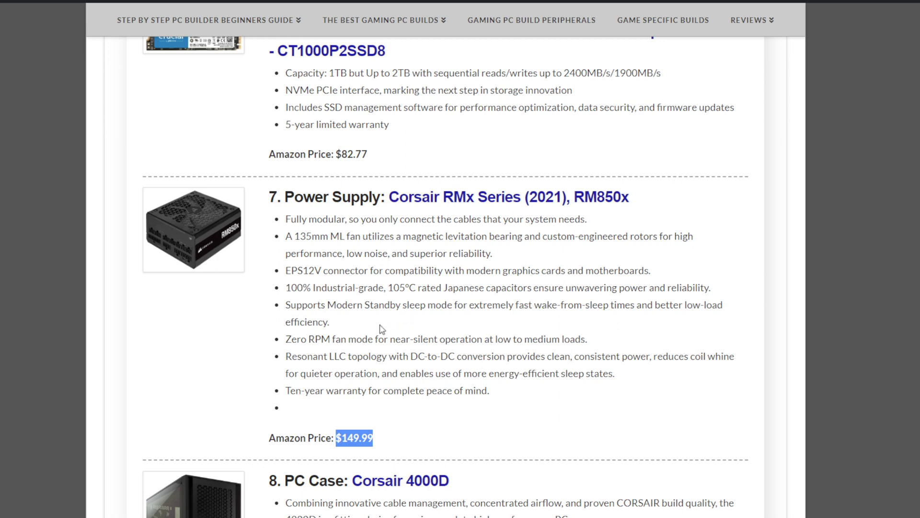
mouse_move(386, 318)
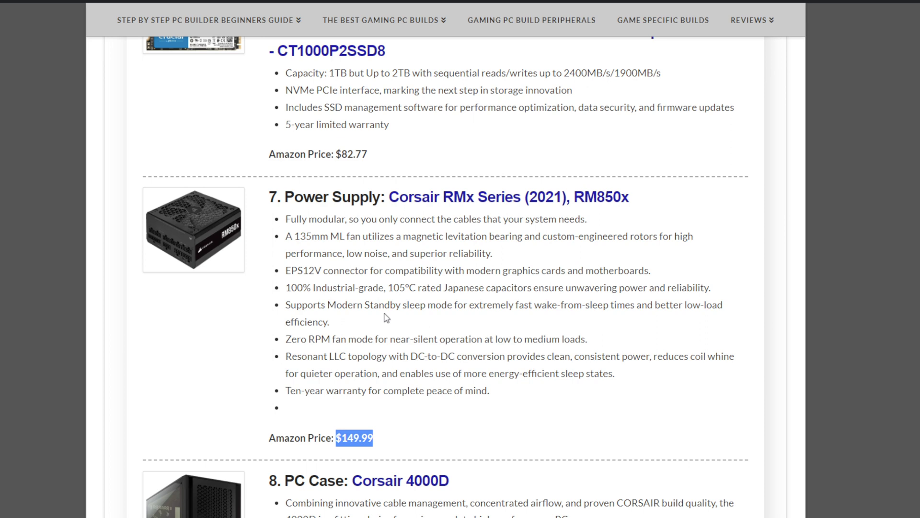
mouse_move(84, 325)
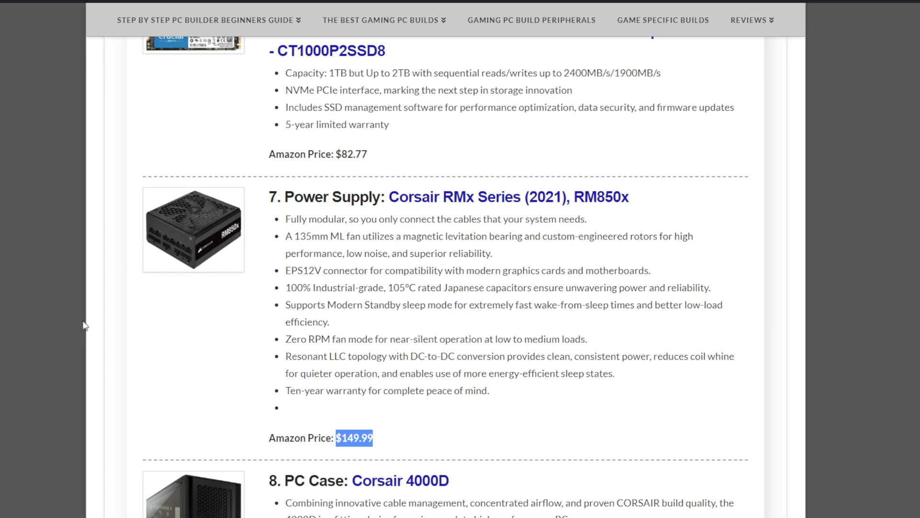
mouse_move(92, 342)
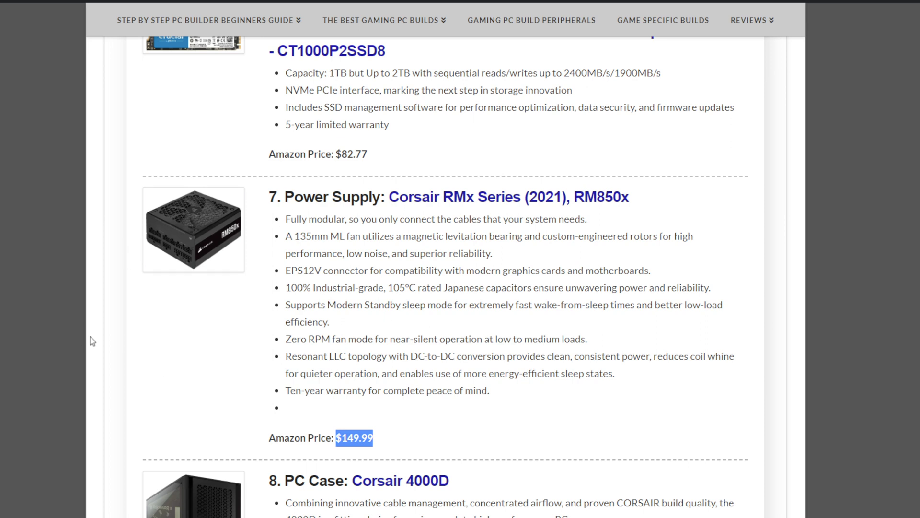
mouse_move(216, 337)
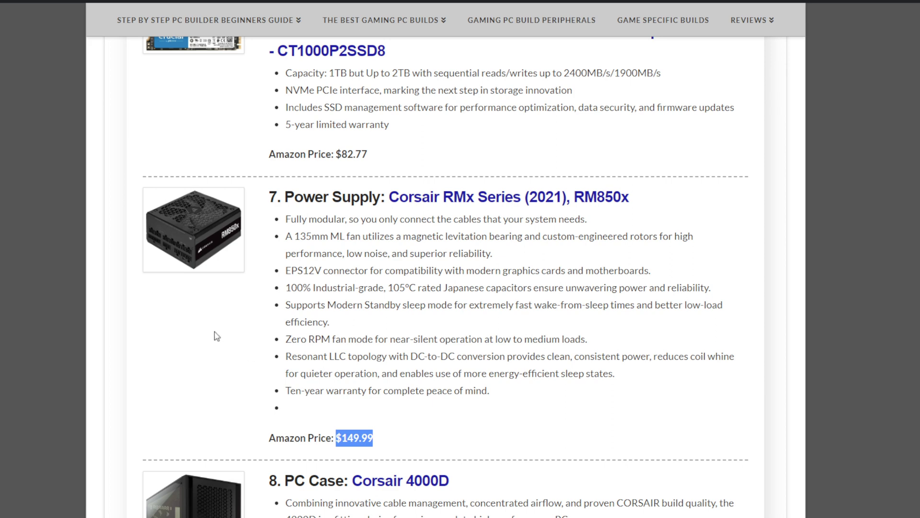
scroll(down, 3)
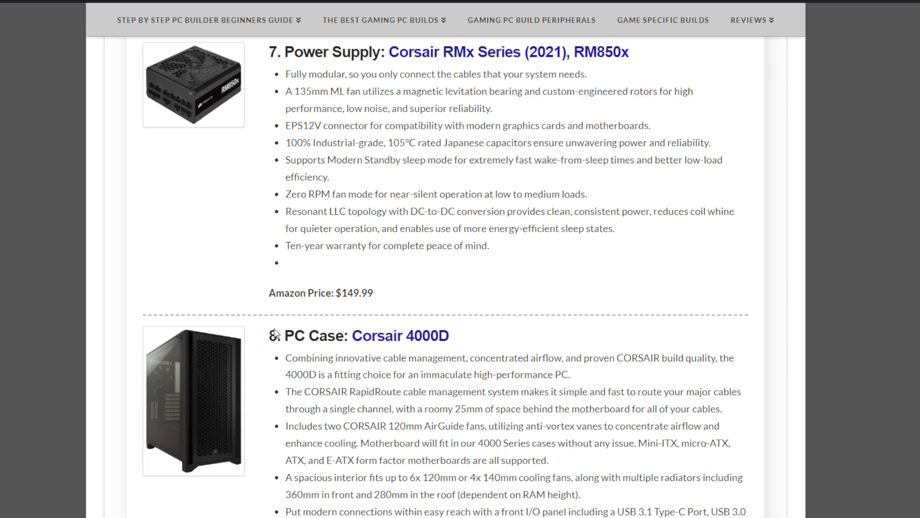
Step: Scroll past the $104.99 Corsair 4000D case to the $1,465 estimated total
scroll(down, 3)
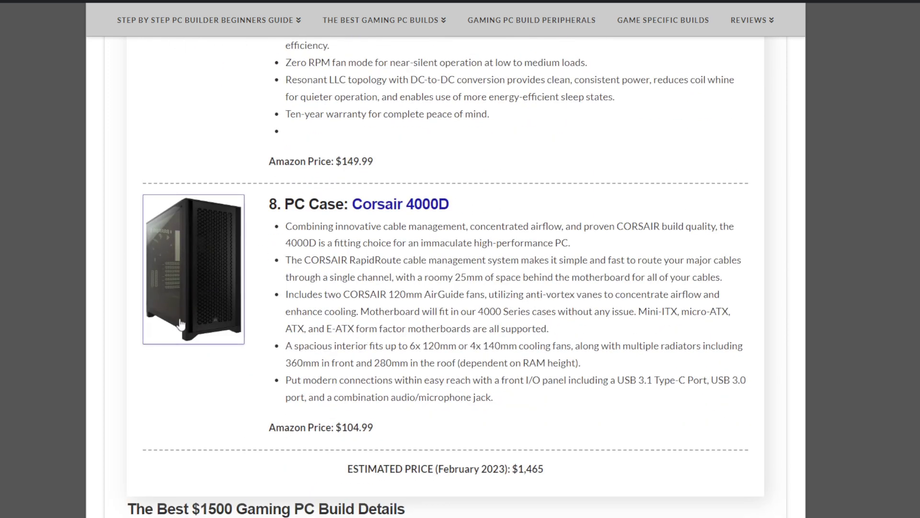
mouse_move(338, 305)
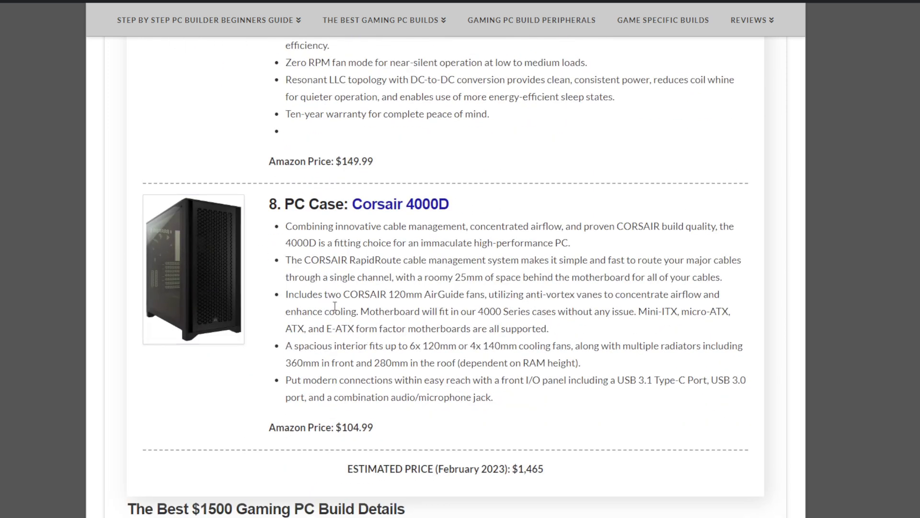
mouse_move(336, 304)
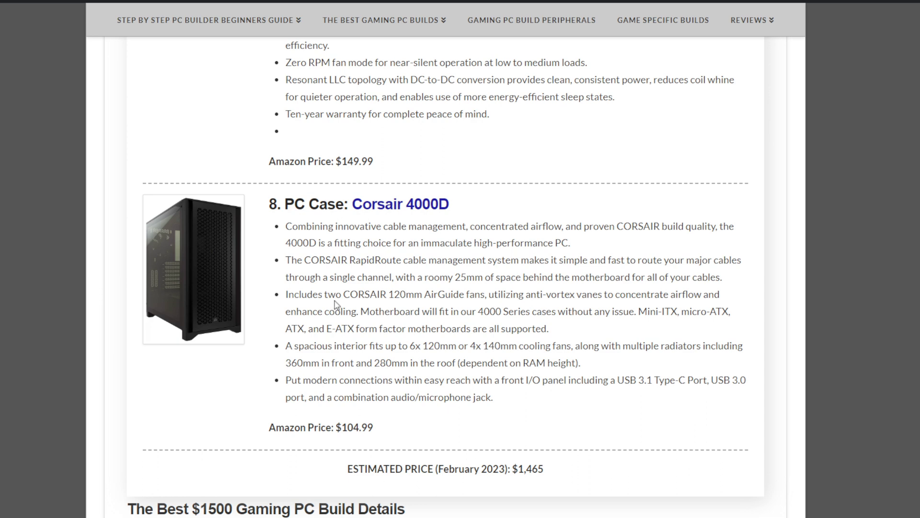
mouse_move(336, 296)
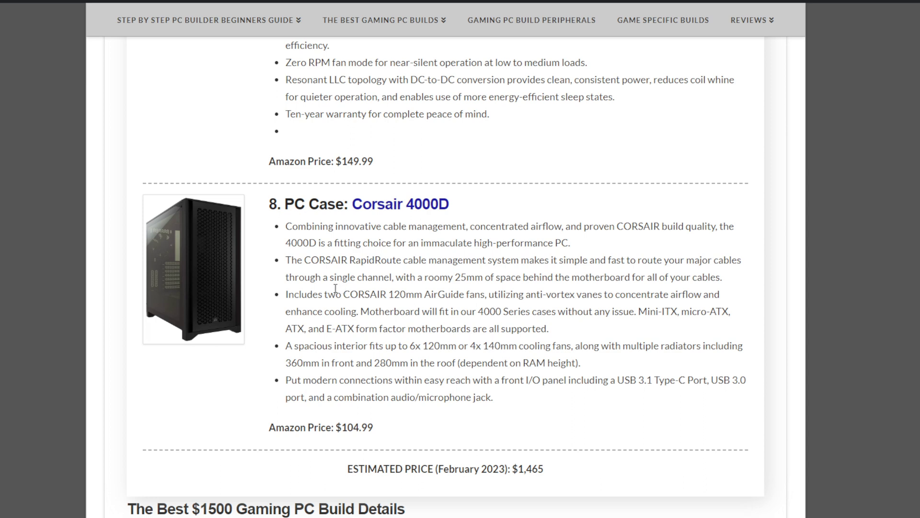
mouse_move(327, 290)
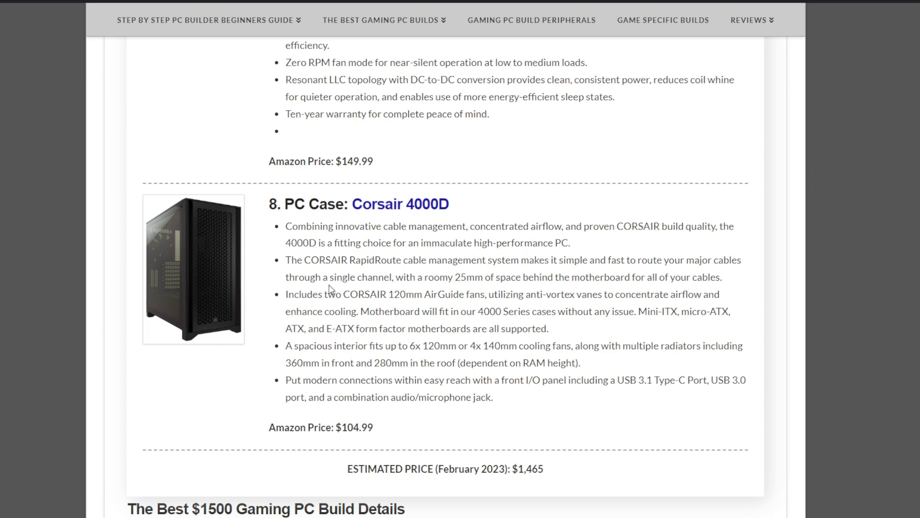
mouse_move(330, 343)
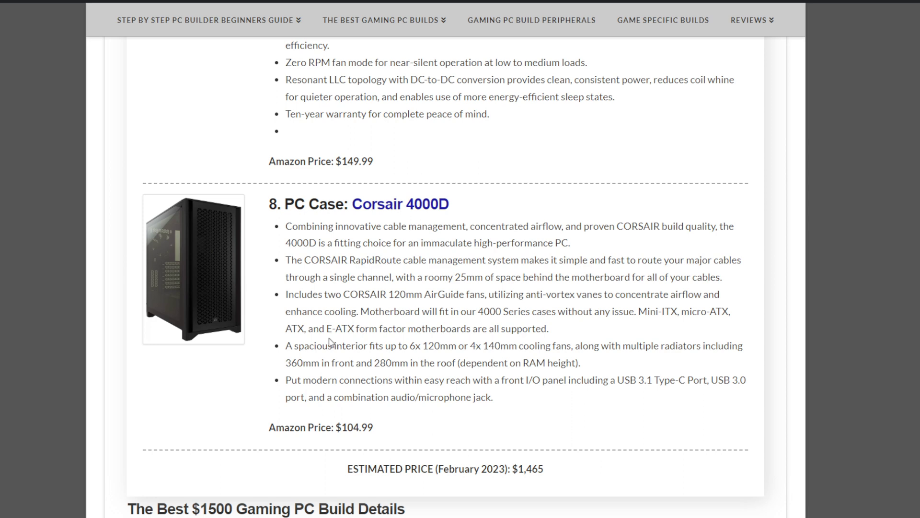
scroll(down, 3)
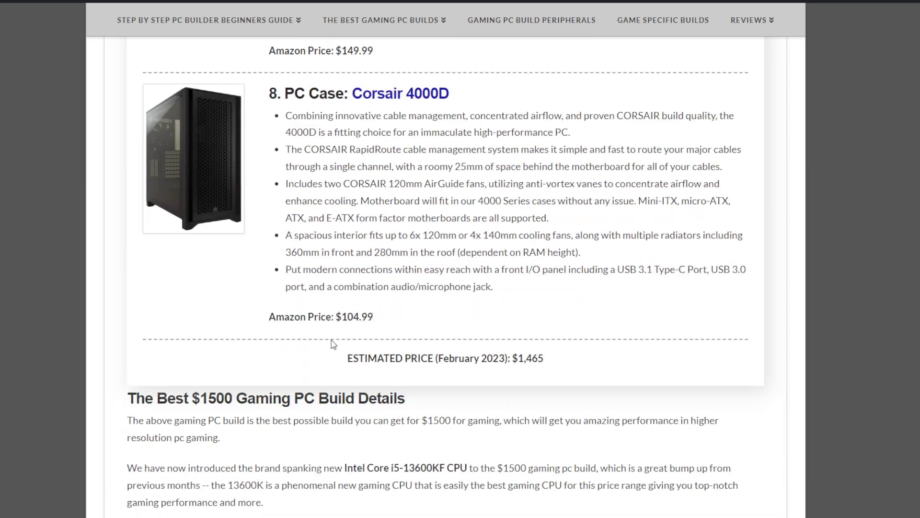
mouse_move(477, 355)
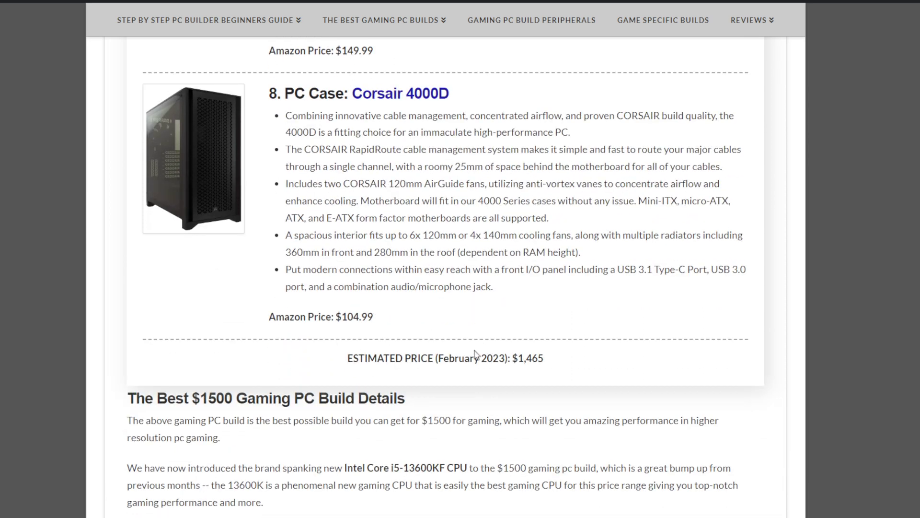
mouse_move(554, 247)
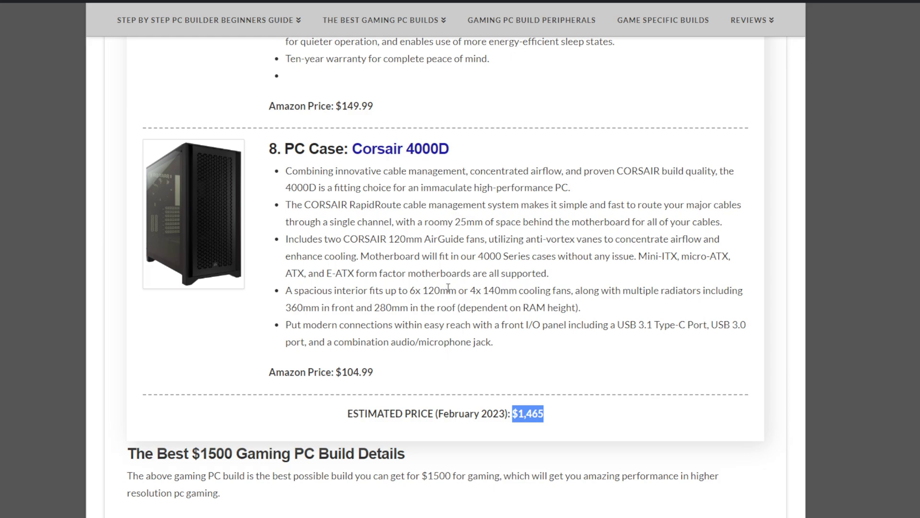
scroll(down, 3)
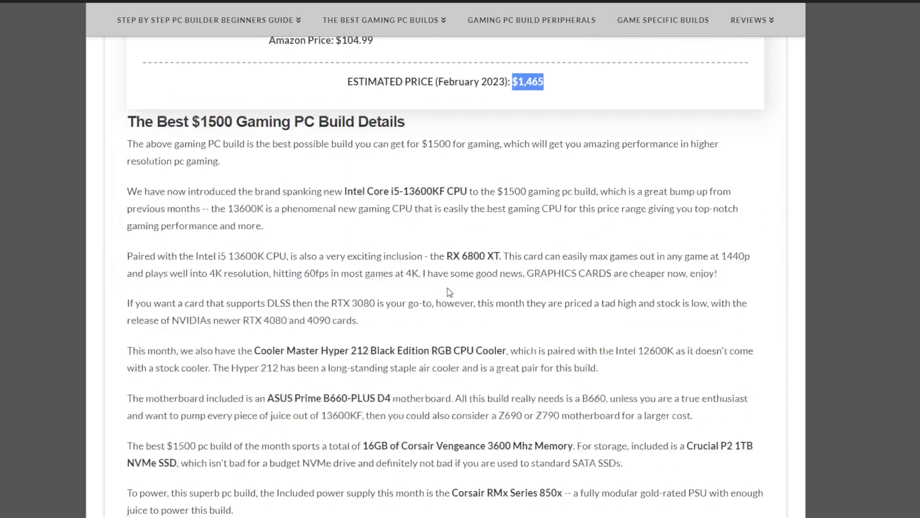
Step: Highlight and clear the ZOTAC RTX 4070 Ti ($799.99) 'overkill' remark, then continue toward the i7-13700KF
scroll(down, 3)
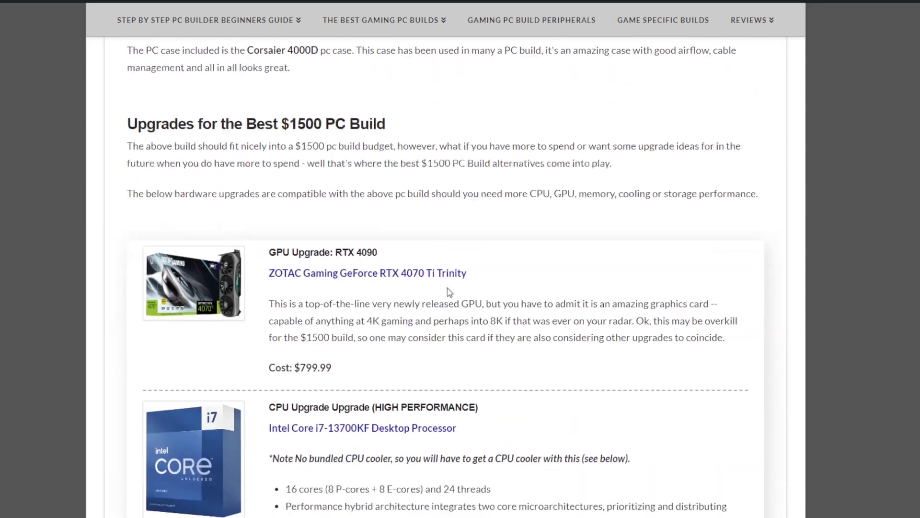
scroll(down, 3)
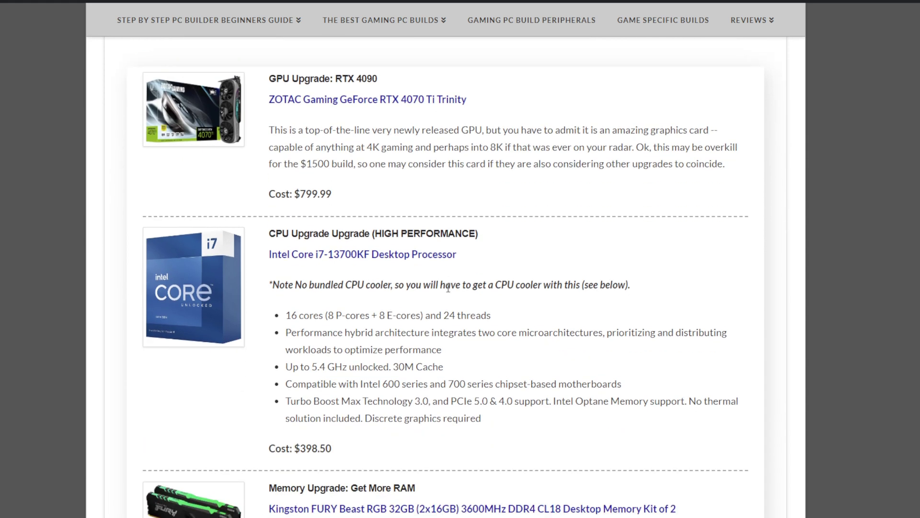
mouse_move(533, 205)
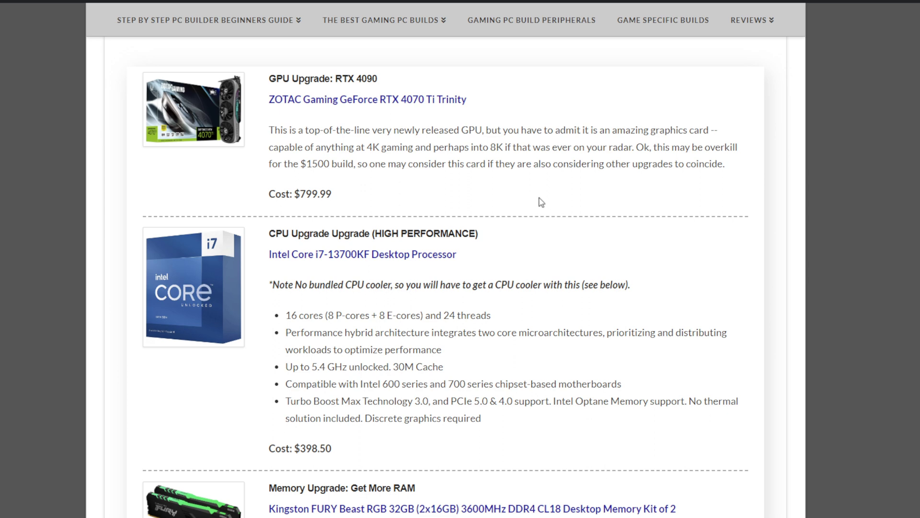
mouse_move(545, 175)
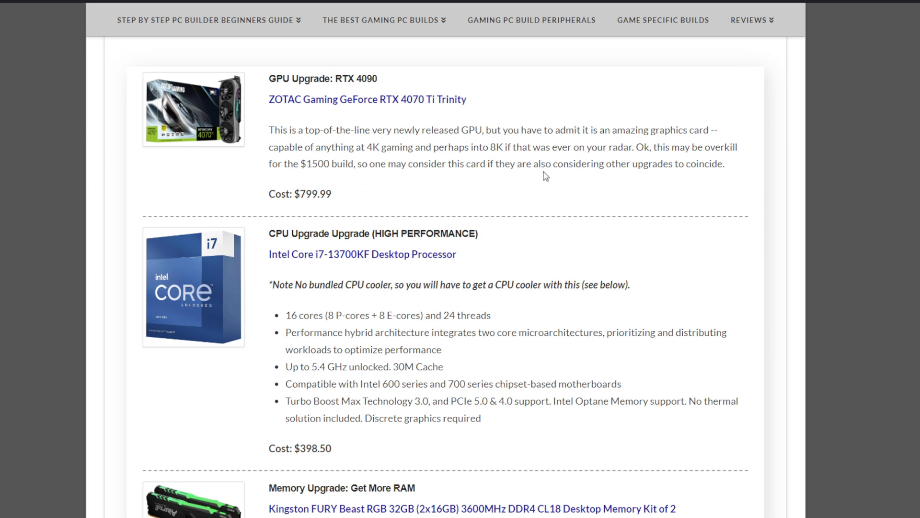
scroll(up, 3)
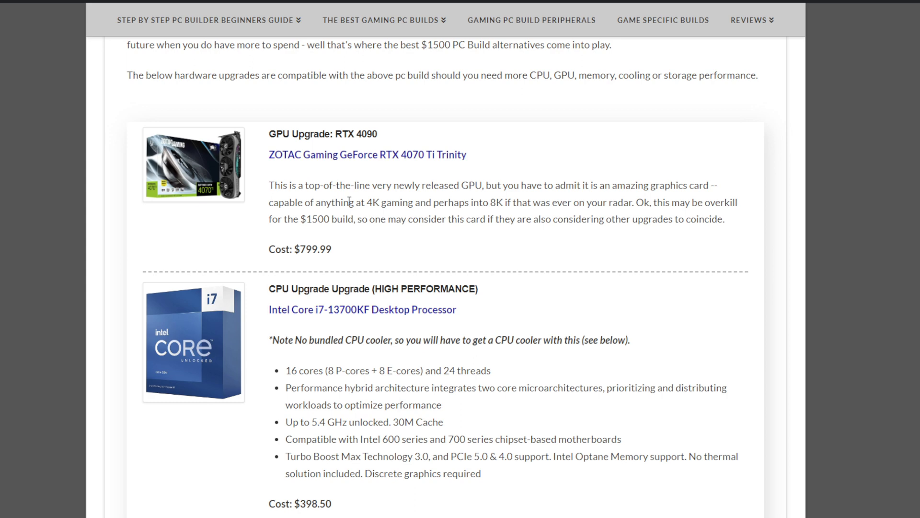
mouse_move(402, 263)
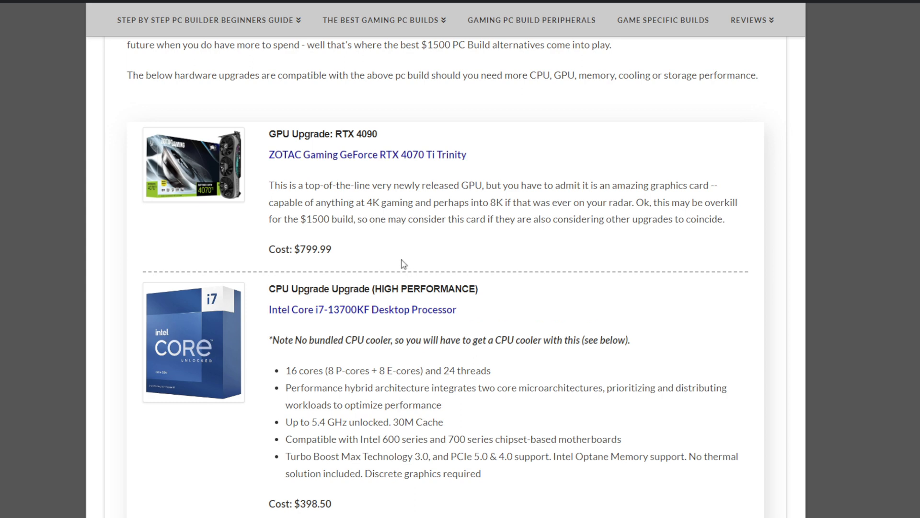
drag(355, 201, 409, 219)
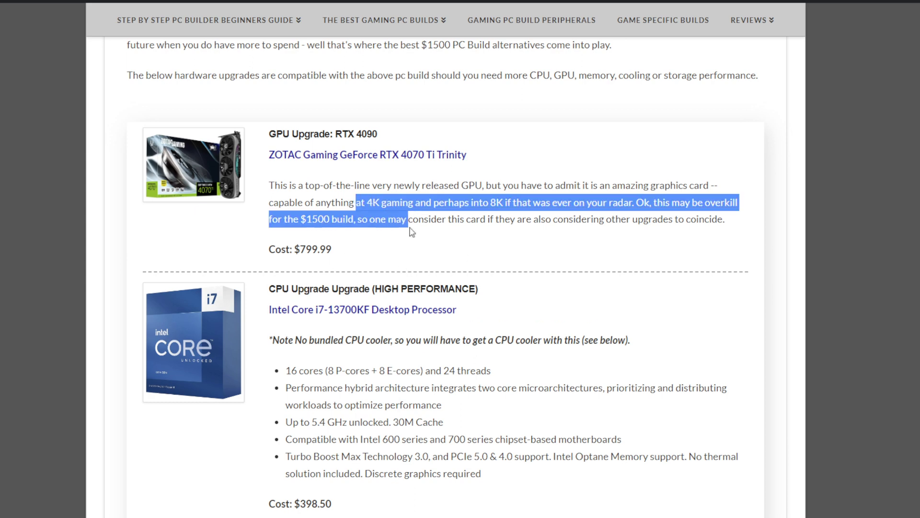
mouse_move(568, 244)
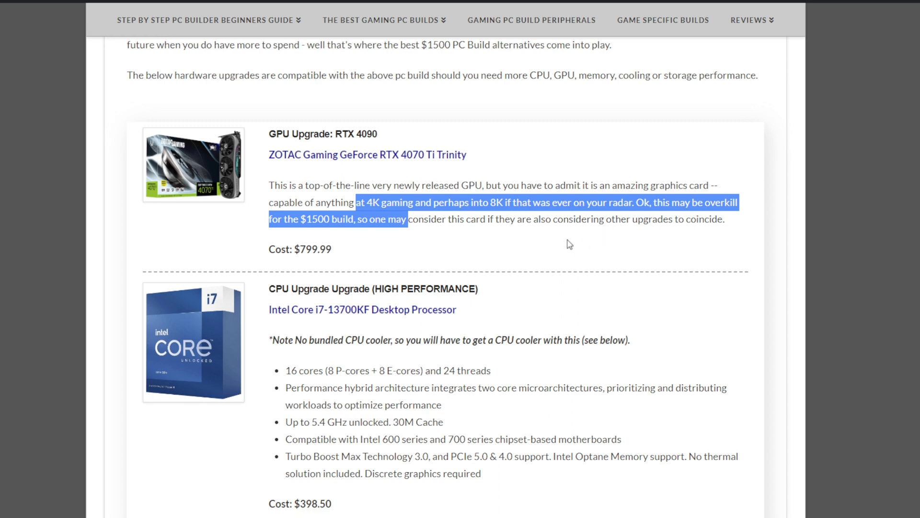
click(548, 235)
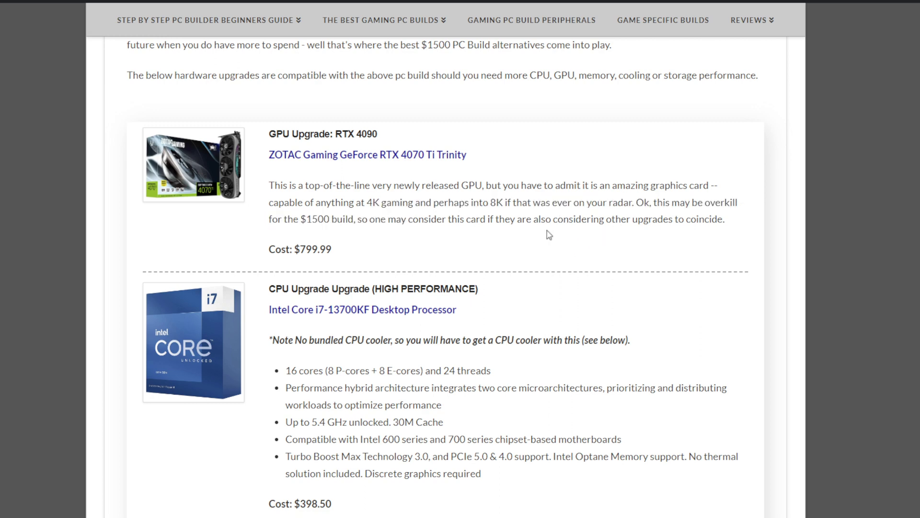
scroll(down, 3)
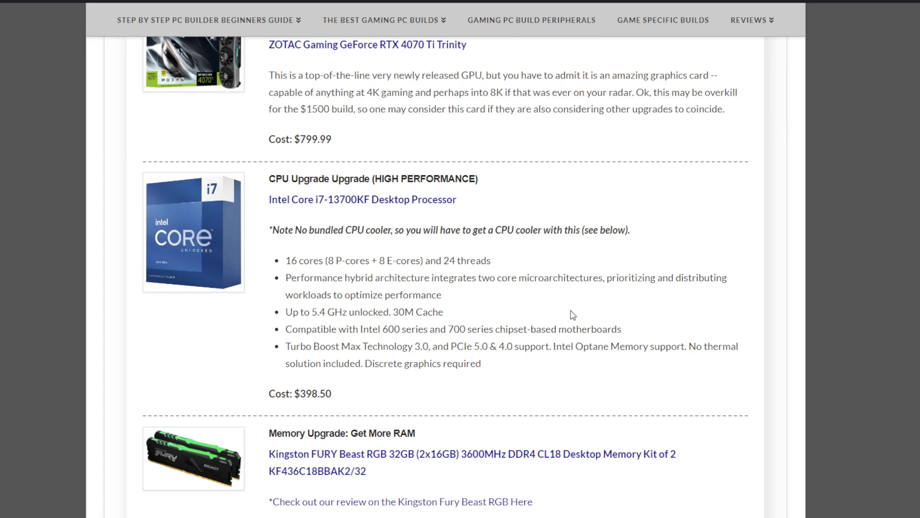
mouse_move(567, 301)
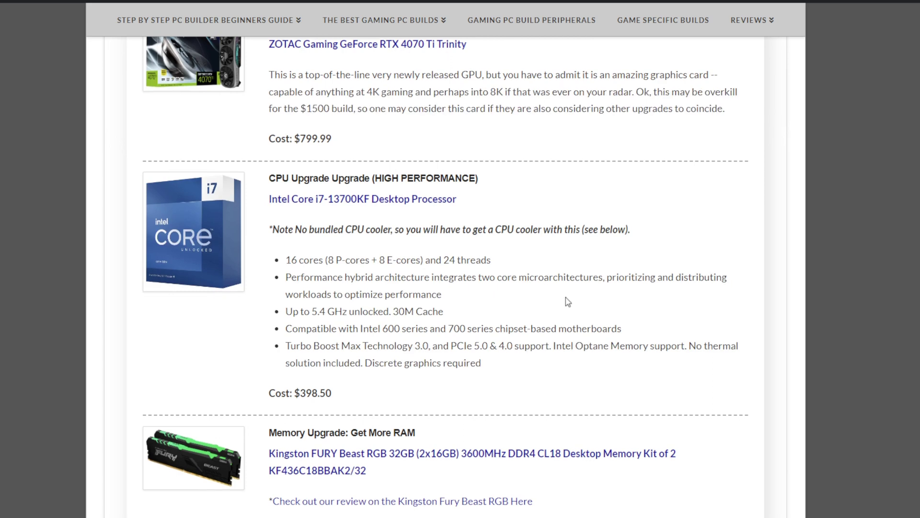
mouse_move(568, 301)
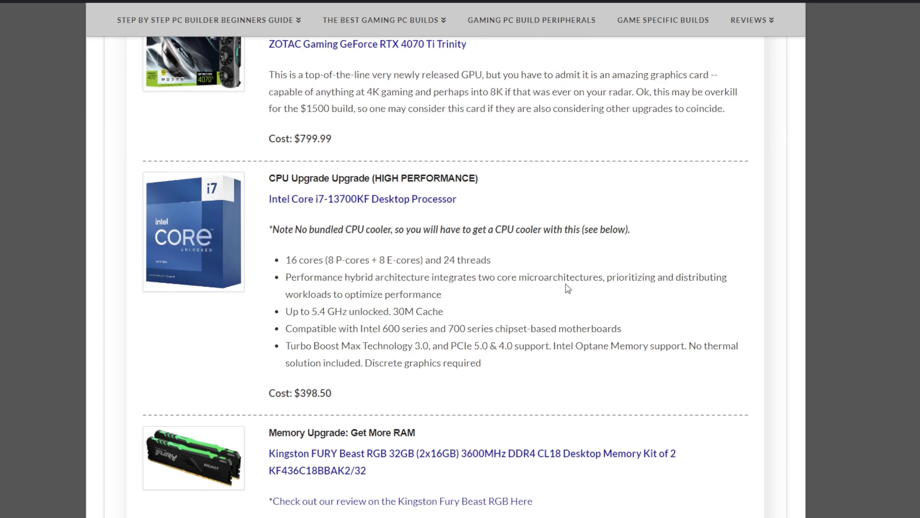
Step: Scroll past the $398.50 i7 upgrade to the $115.56 Kingston RAM and $147.80 cooler
scroll(down, 3)
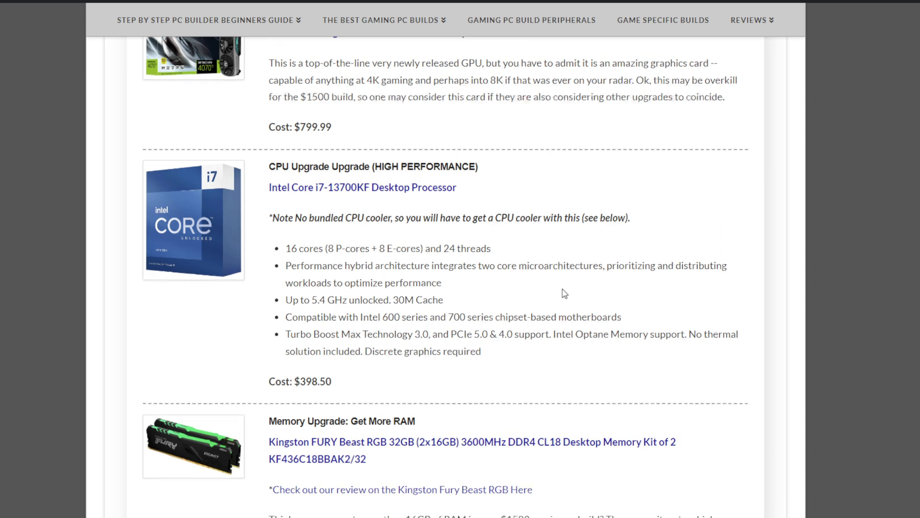
scroll(down, 3)
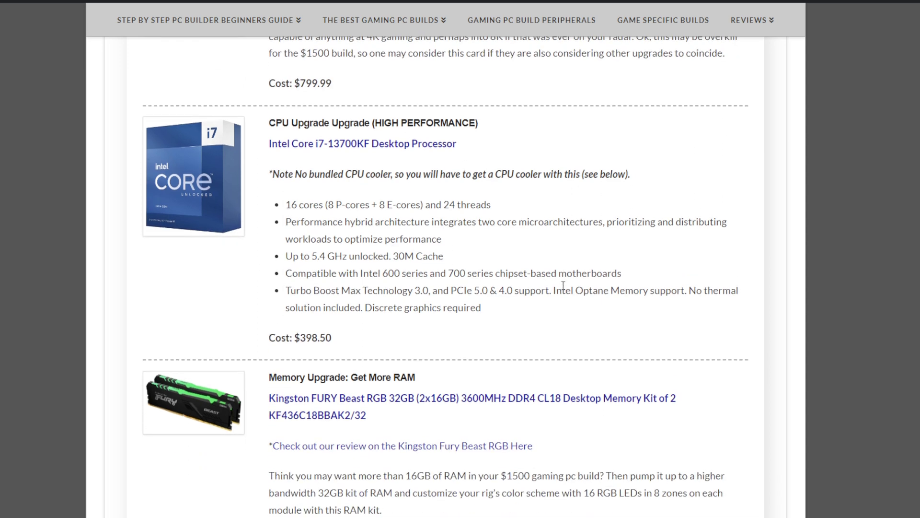
scroll(down, 3)
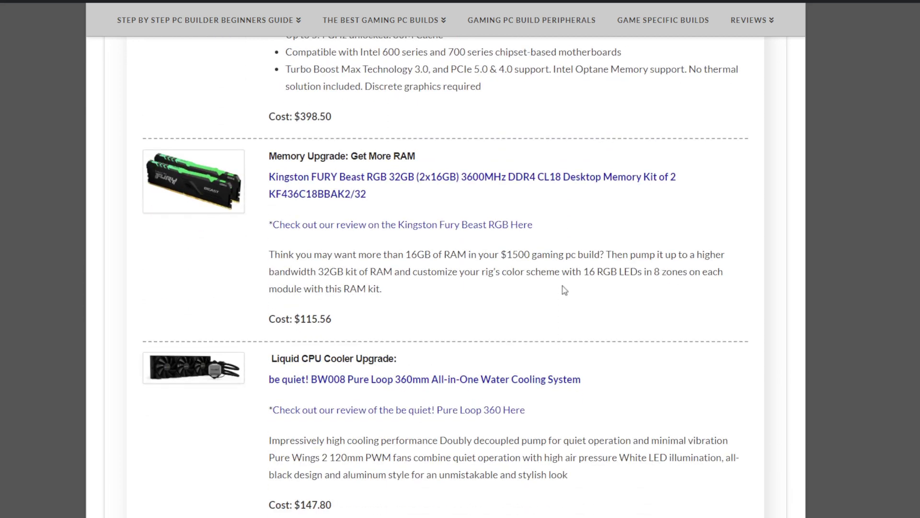
mouse_move(287, 250)
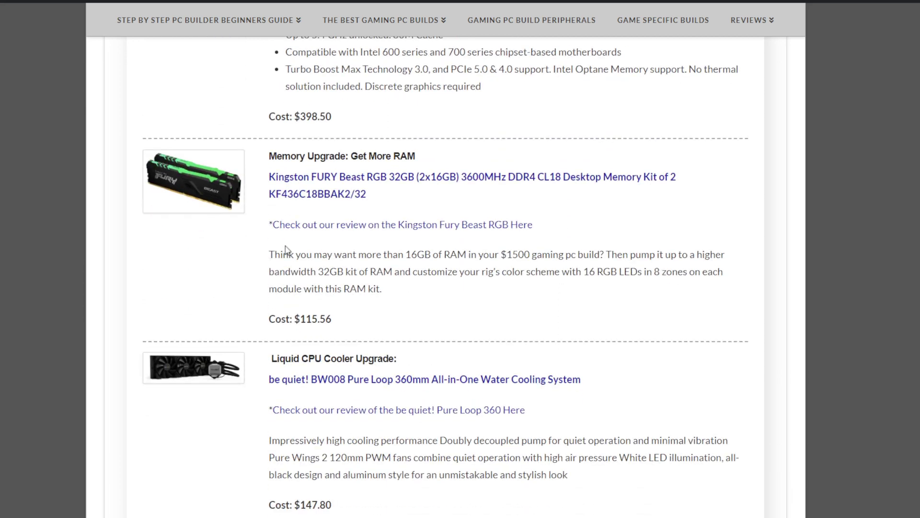
mouse_move(293, 242)
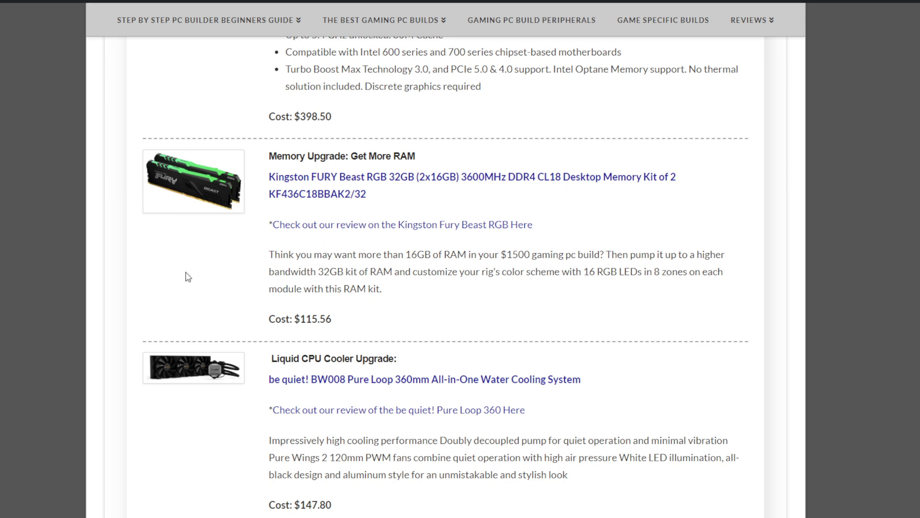
mouse_move(201, 264)
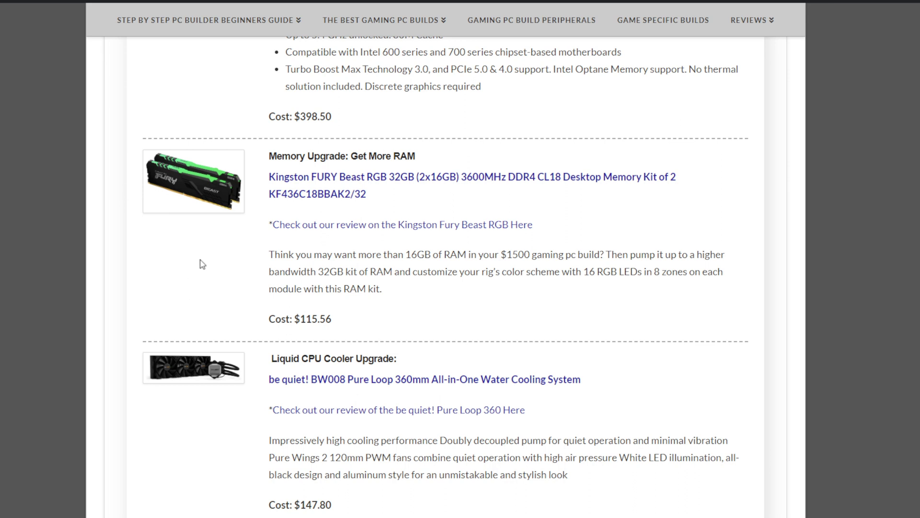
Step: Reach the end of the upgrade list, then return to the Corsair 4000D case at $104.99
scroll(down, 3)
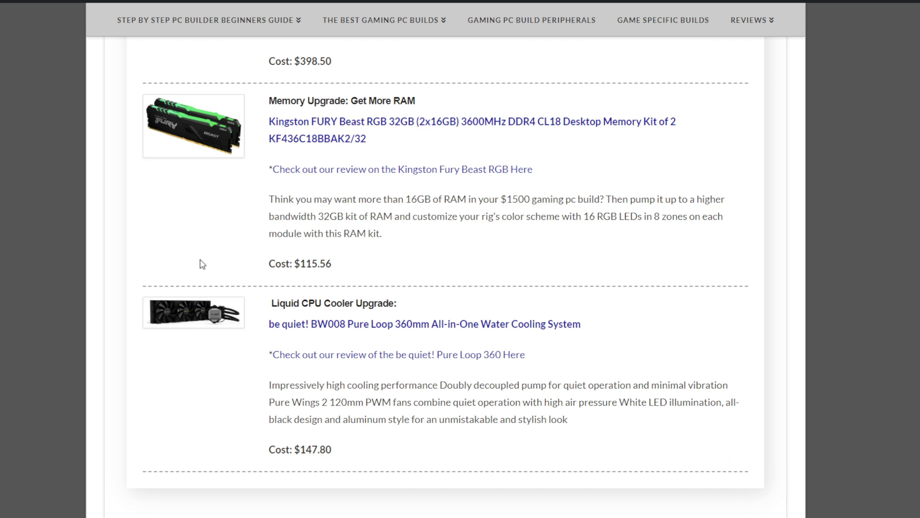
mouse_move(254, 418)
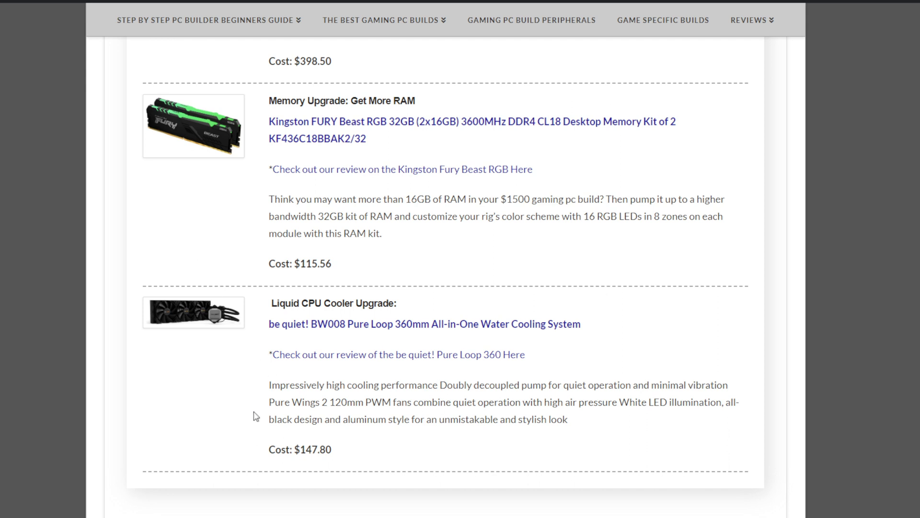
mouse_move(166, 387)
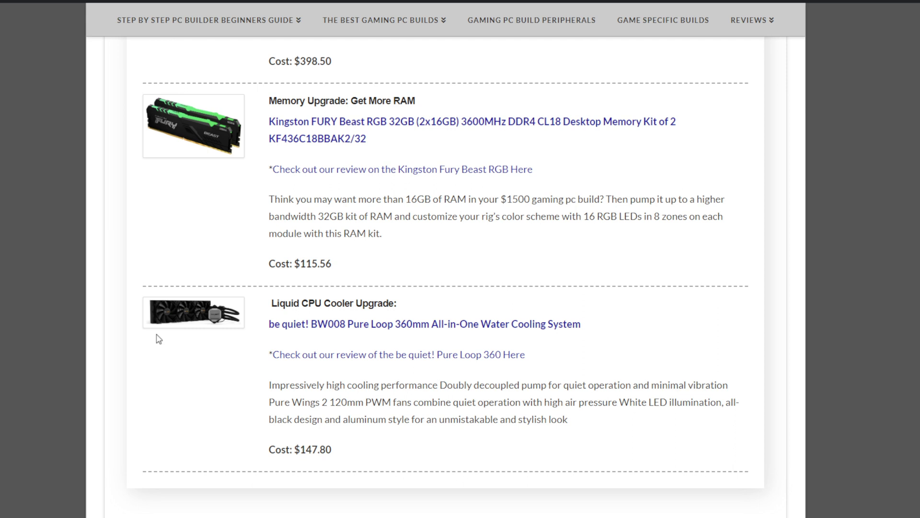
mouse_move(151, 361)
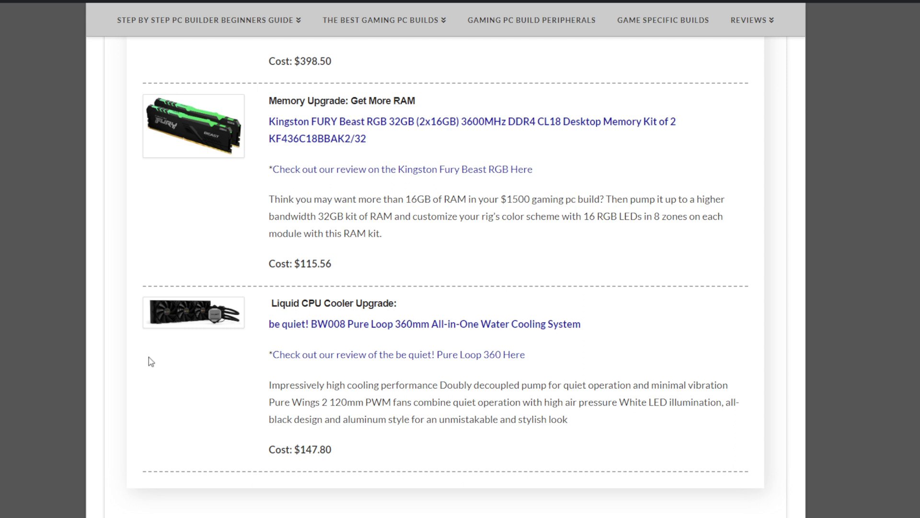
mouse_move(179, 356)
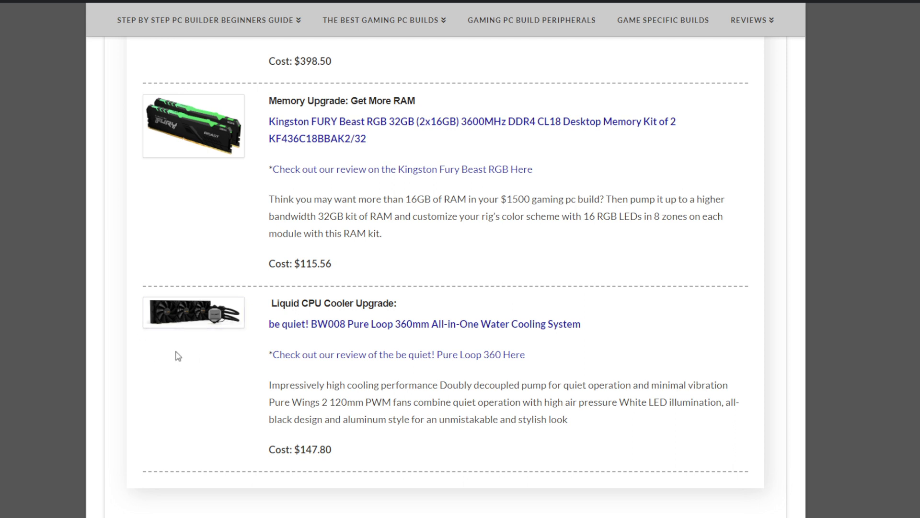
mouse_move(356, 422)
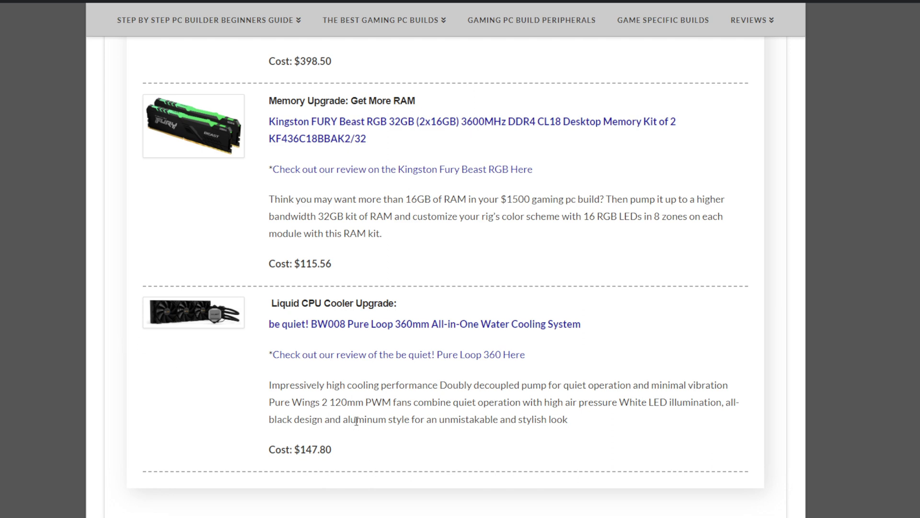
mouse_move(362, 415)
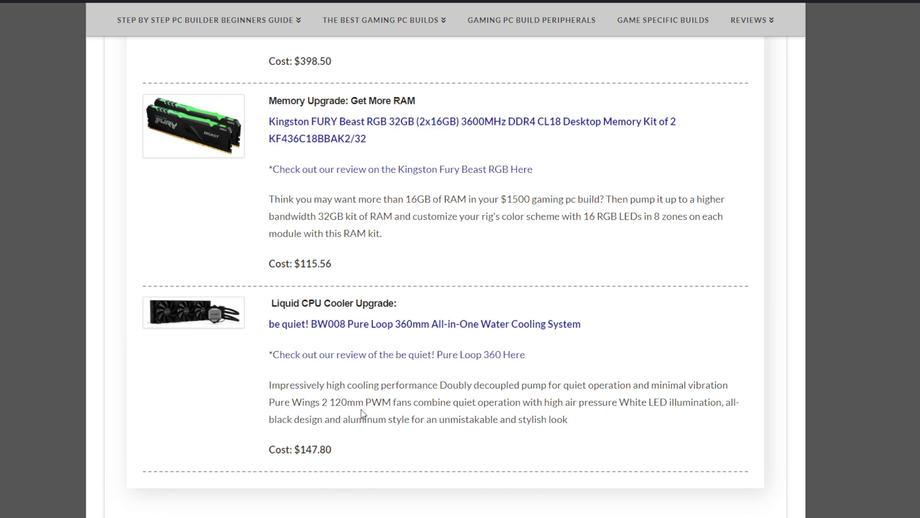
scroll(up, 3)
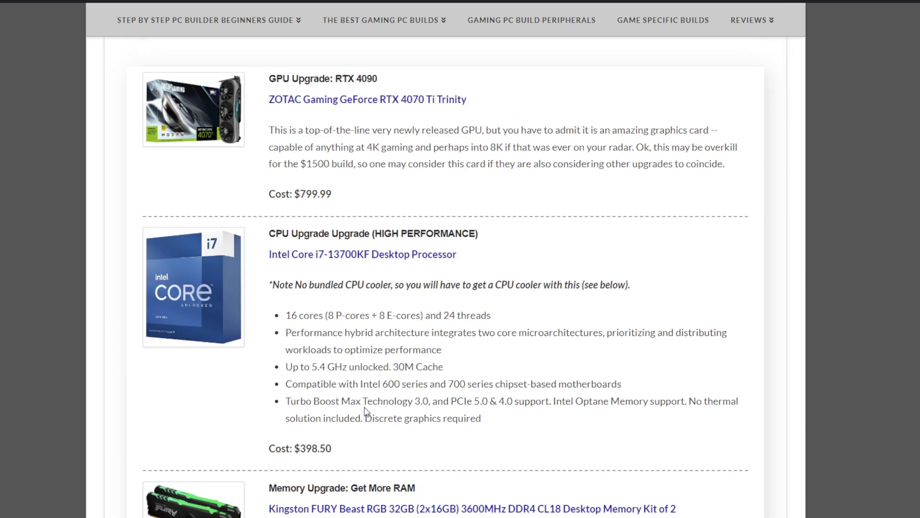
scroll(down, 3)
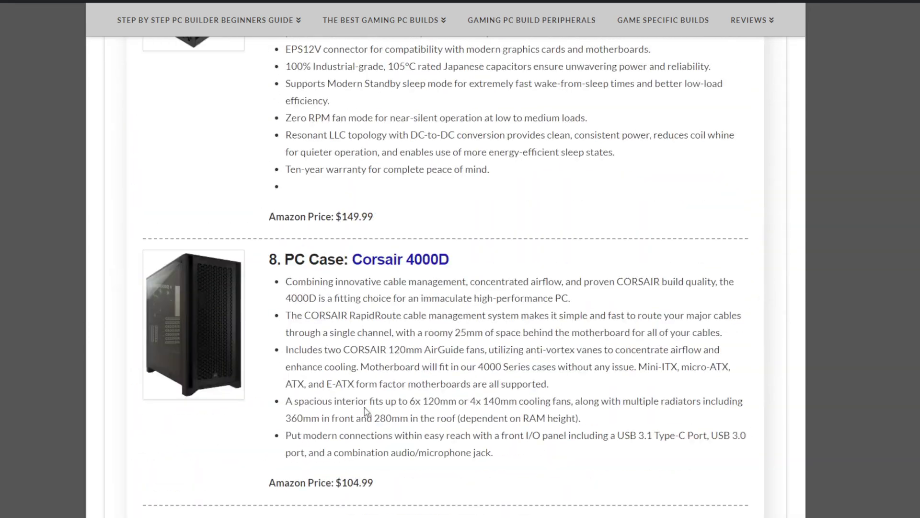